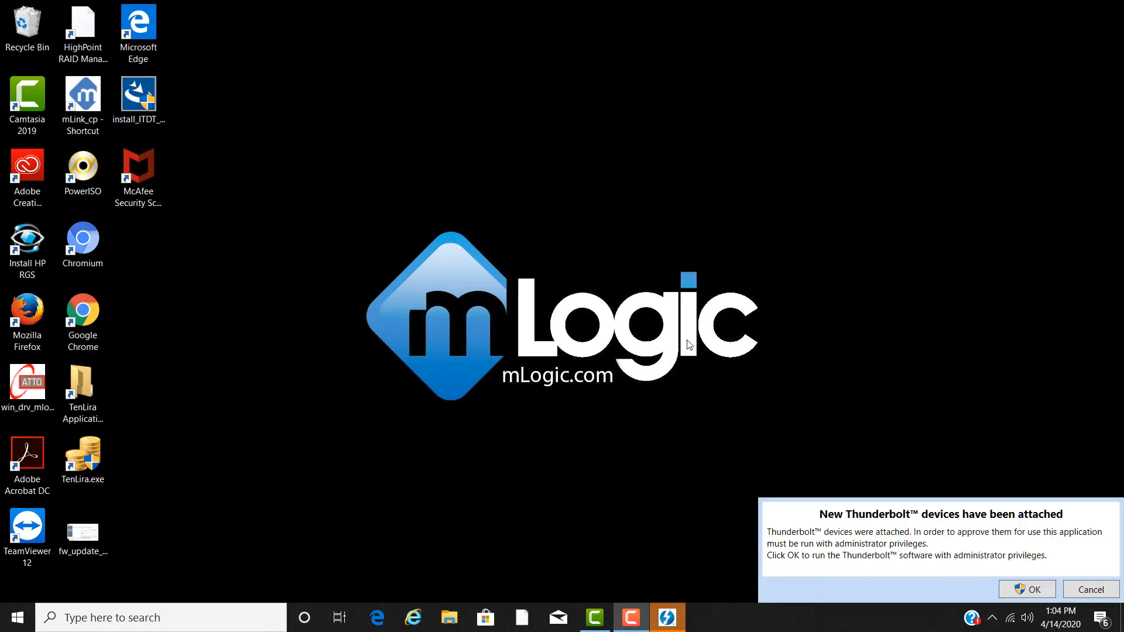
- Set the mLogic mTape3 device chain to Always Connect in Thunderbolt Software
{"action": "left_click", "coordinate": [1025, 588]}
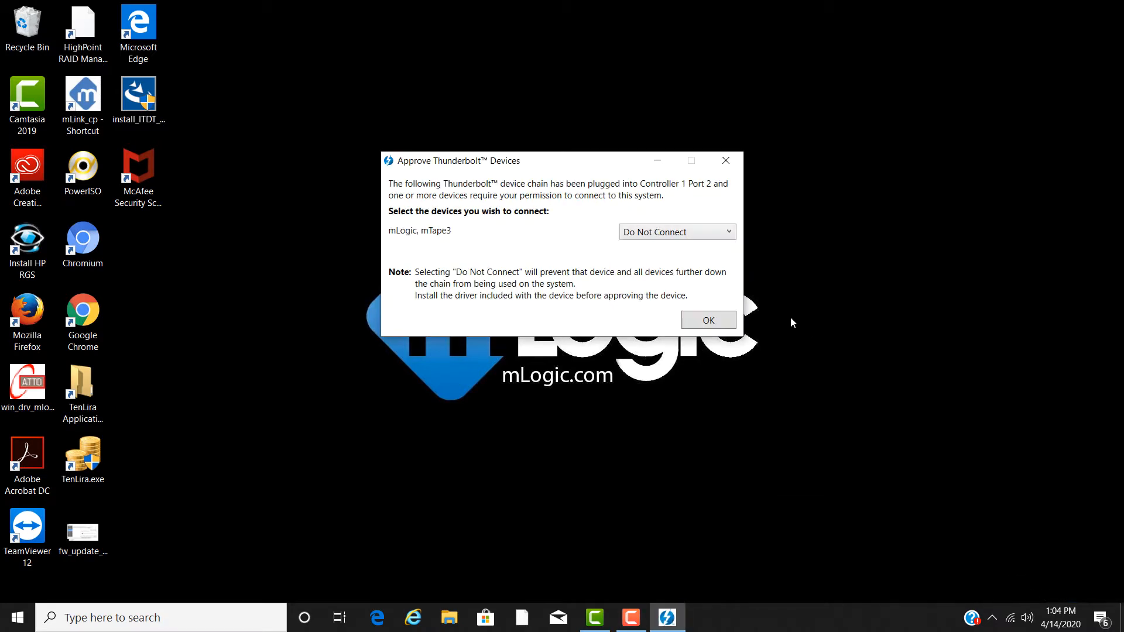
{"action": "left_click", "coordinate": [676, 232]}
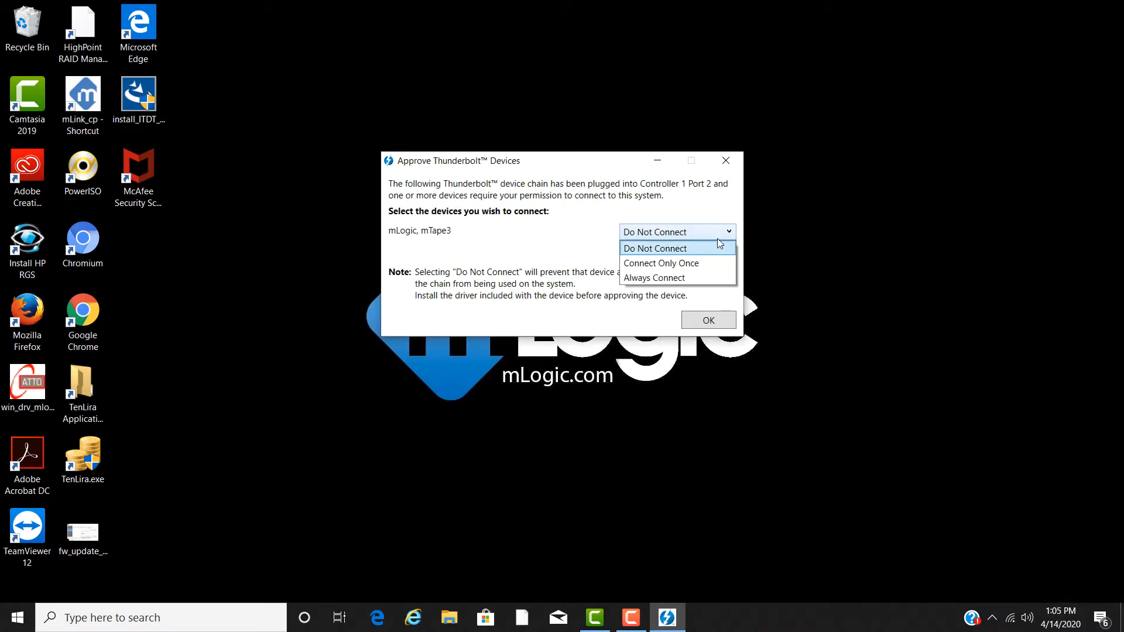
{"action": "left_click", "coordinate": [653, 278]}
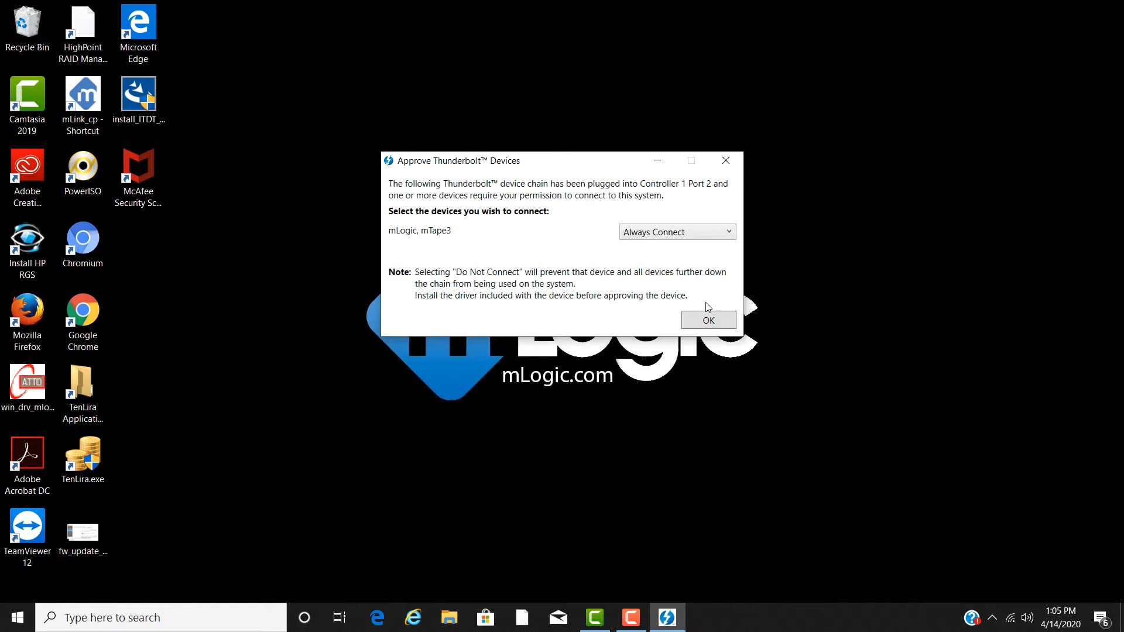
{"action": "left_click", "coordinate": [706, 320]}
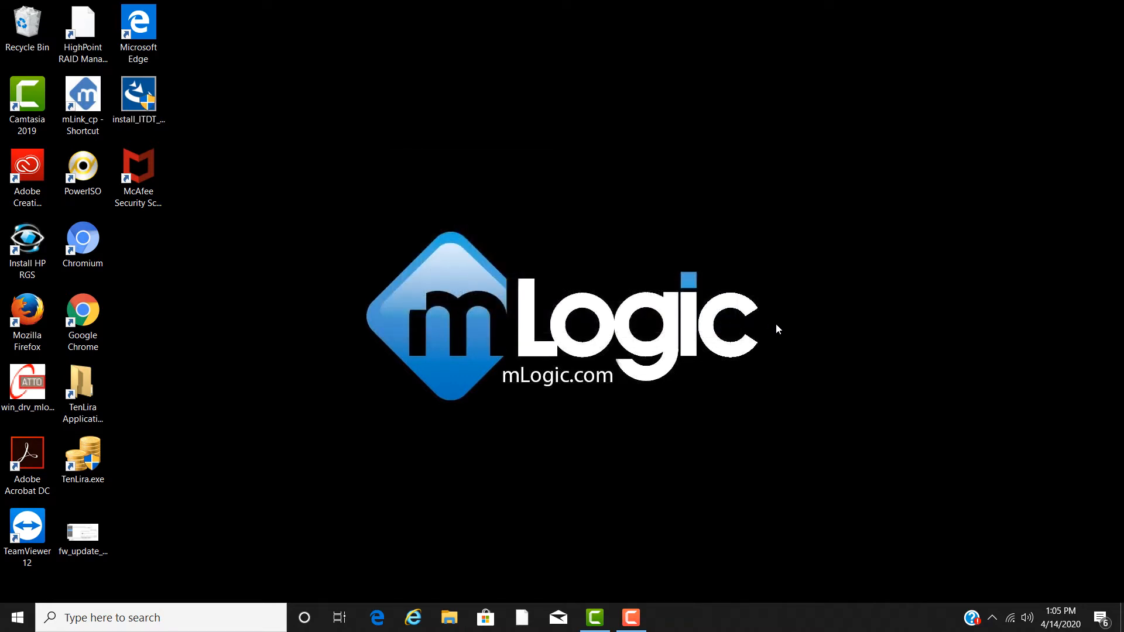
{"action": "mouse_move", "coordinate": [799, 328]}
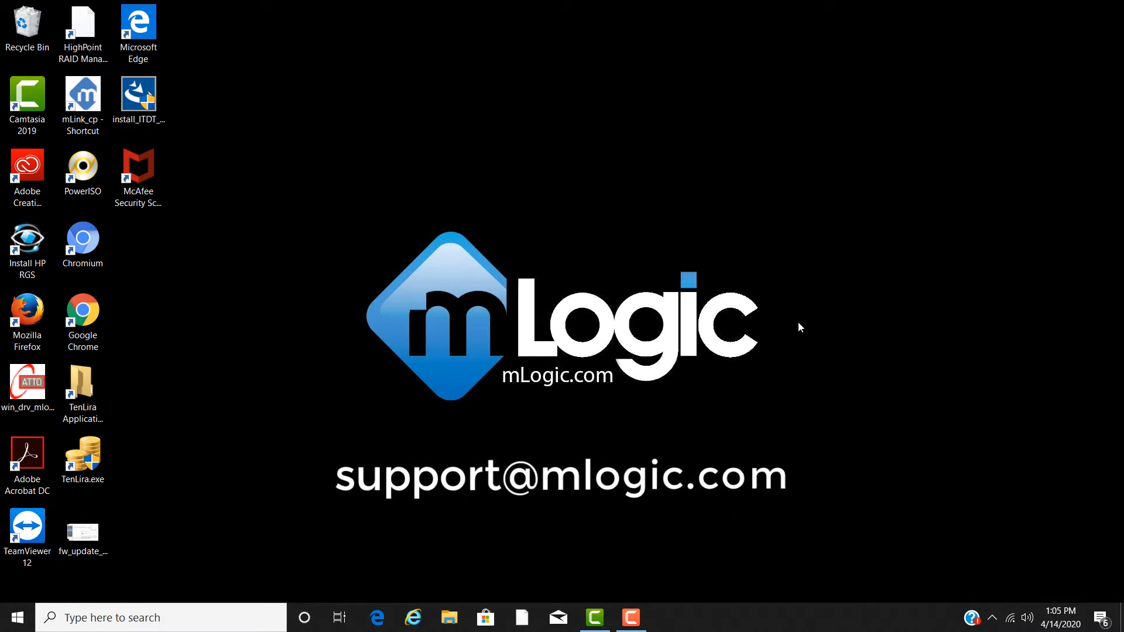
{"action": "mouse_move", "coordinate": [704, 271]}
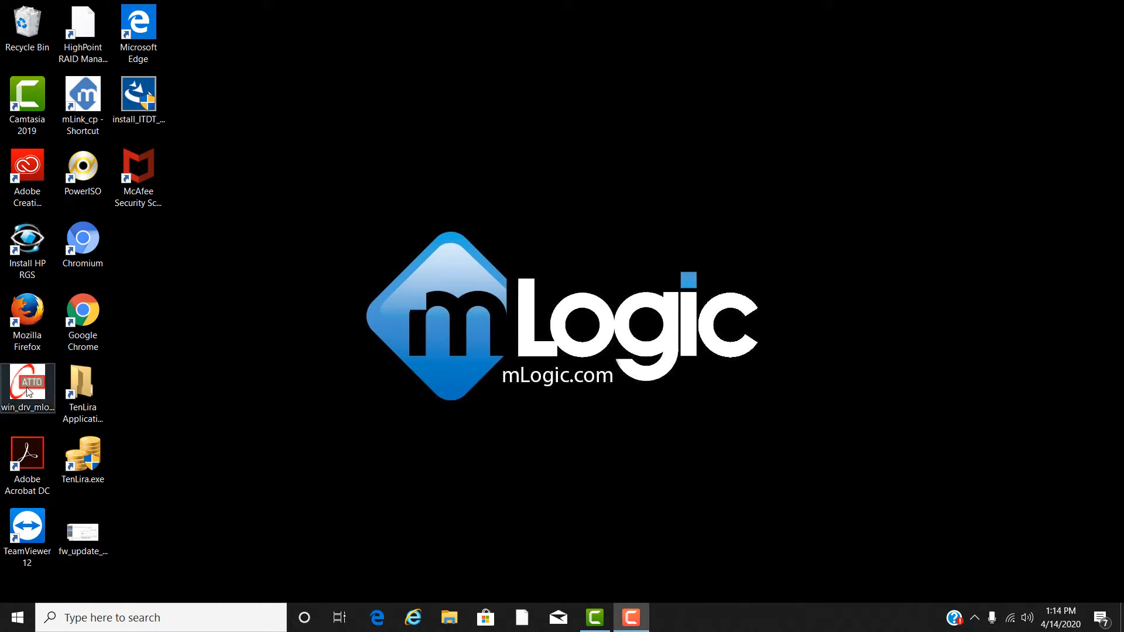
- Unzip the ATTO ExpressSAS driver files and install Storport Driver 2.25
{"action": "double_click", "coordinate": [26, 386]}
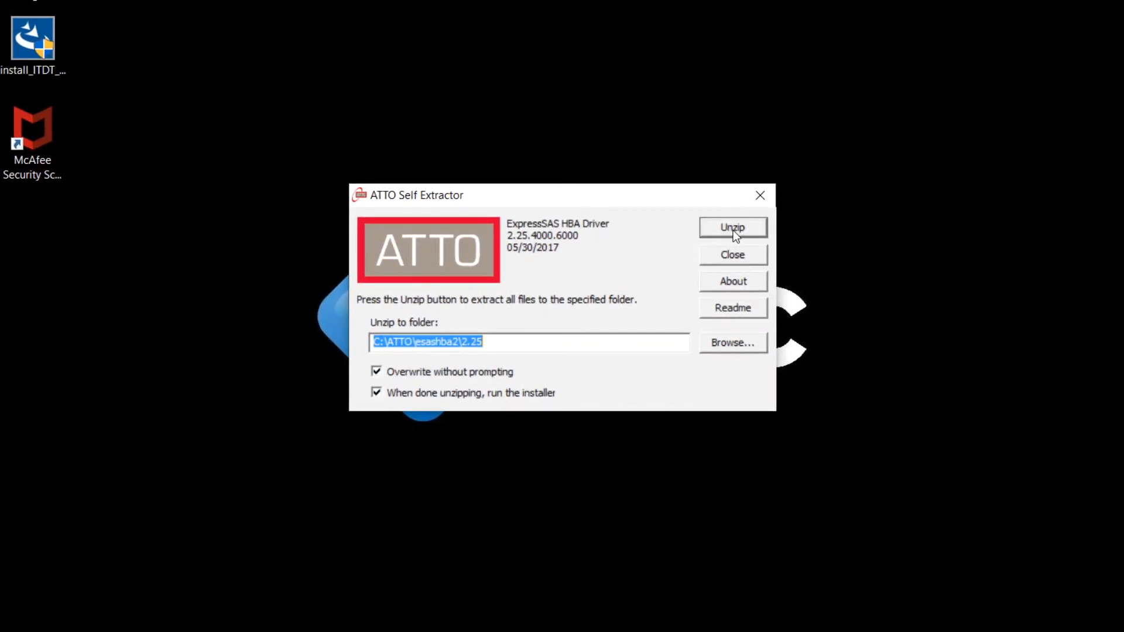
{"action": "left_click", "coordinate": [733, 227]}
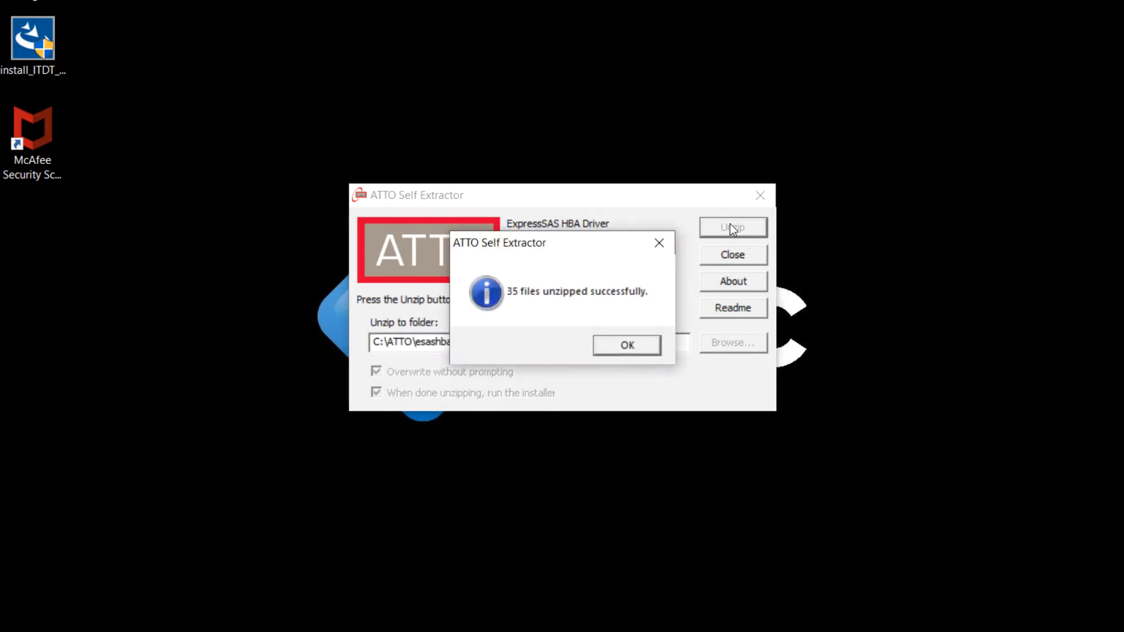
{"action": "left_click", "coordinate": [625, 344]}
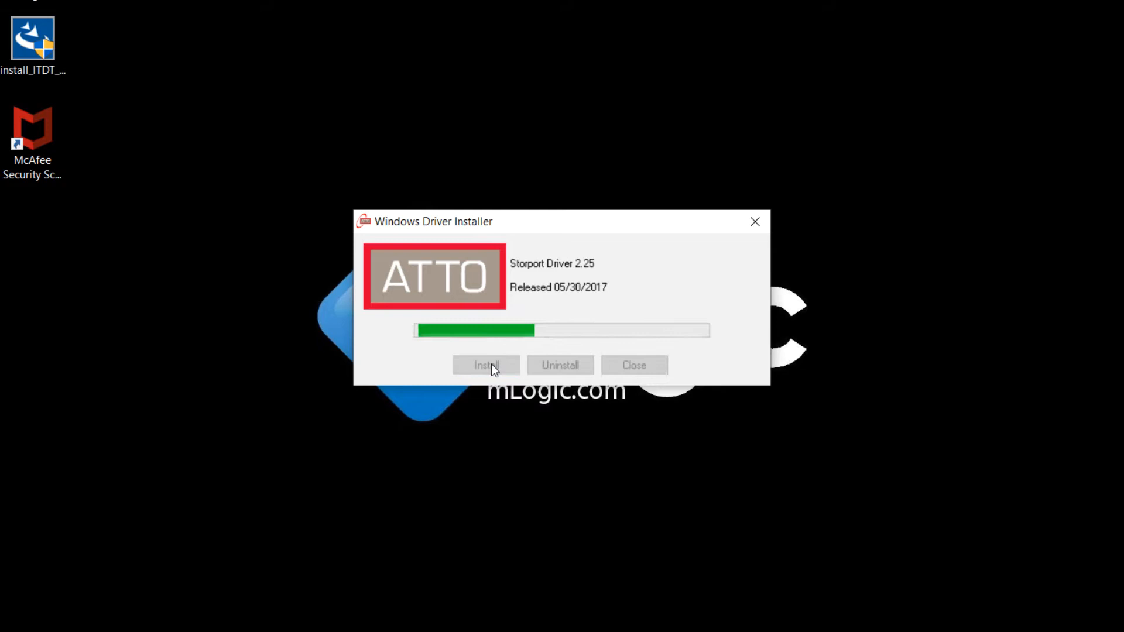
{"action": "left_click", "coordinate": [486, 365]}
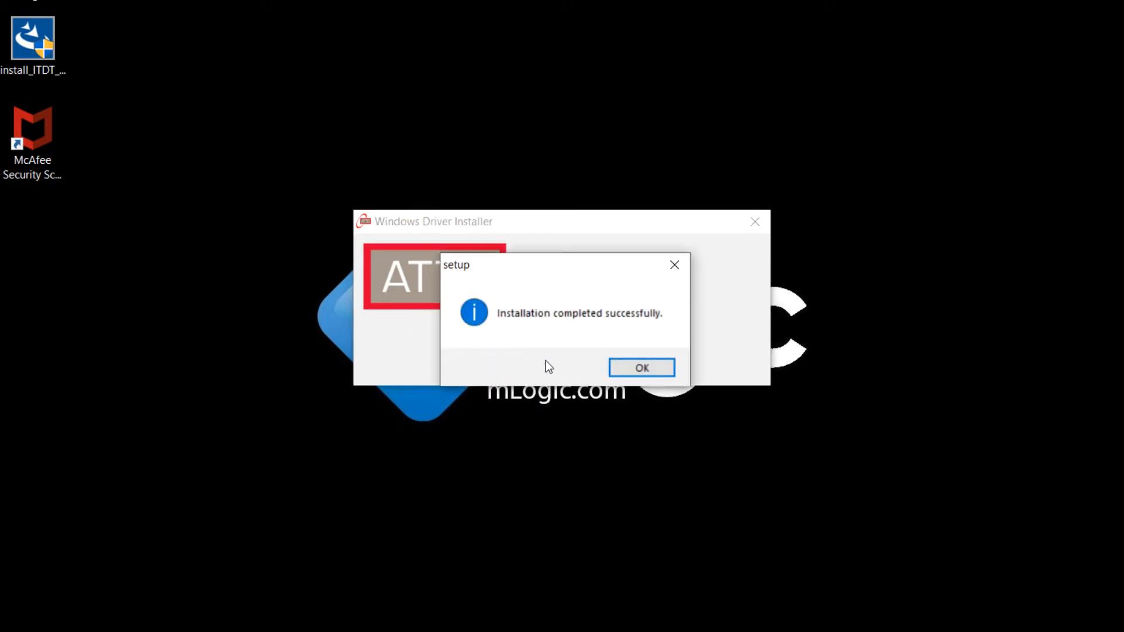
{"action": "left_click", "coordinate": [640, 367]}
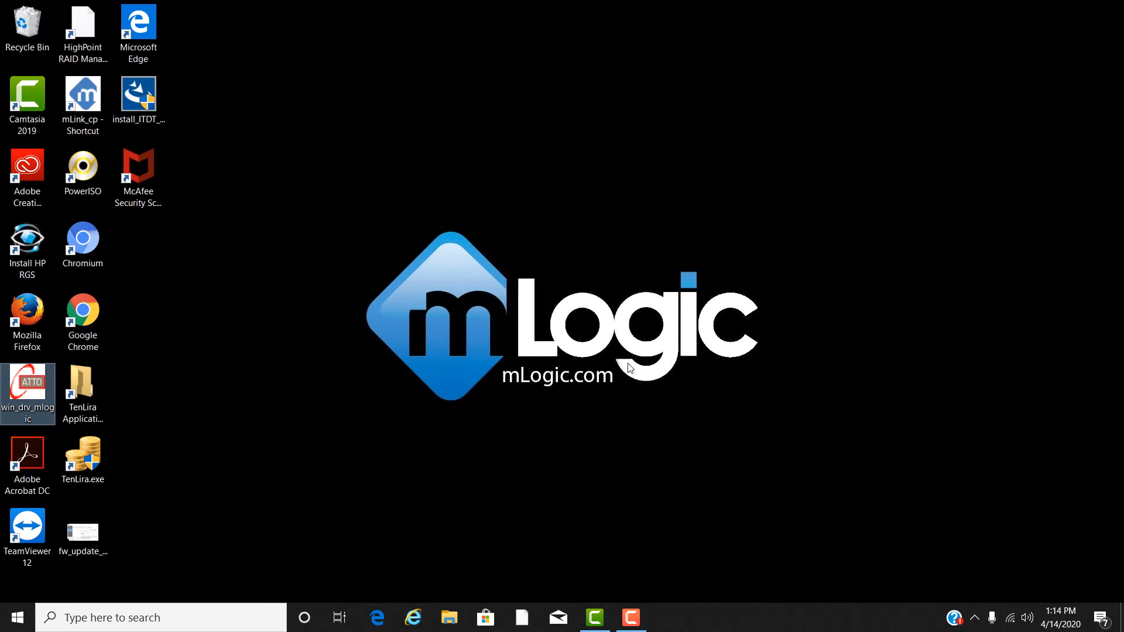
{"action": "left_click", "coordinate": [158, 617]}
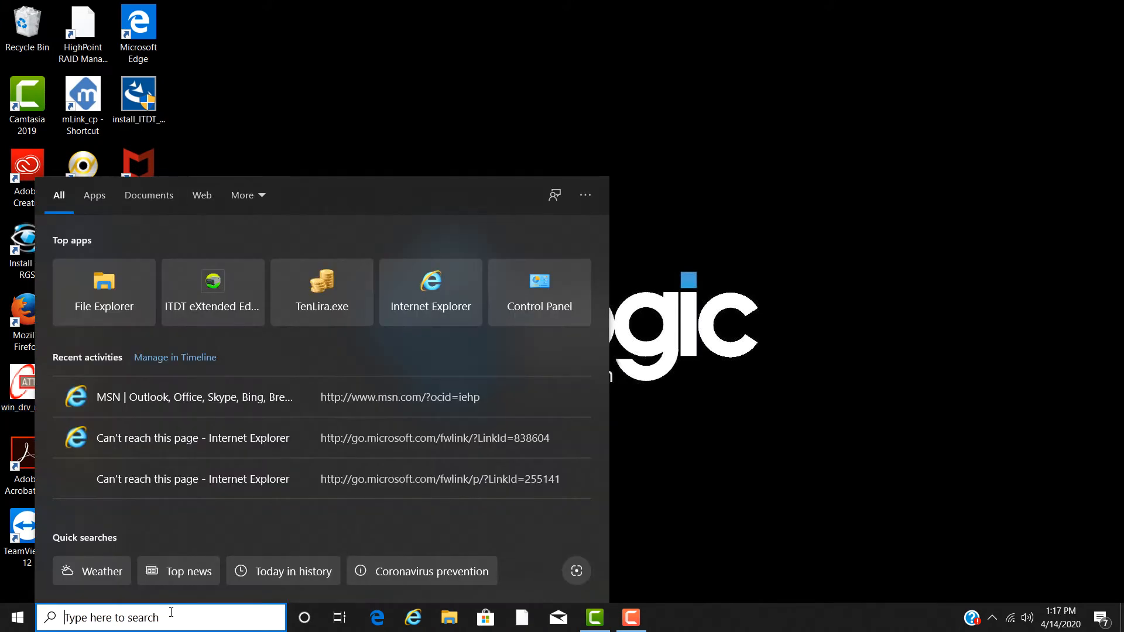
{"action": "type", "text": "device"}
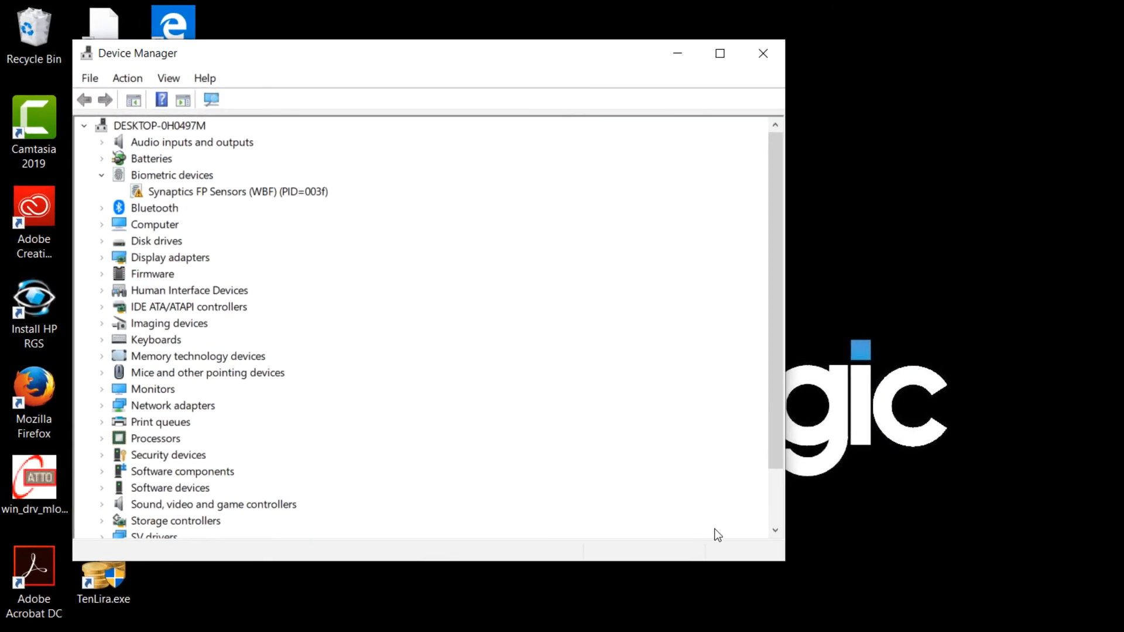
{"action": "scroll", "scroll_direction": "down", "scroll_amount": 3}
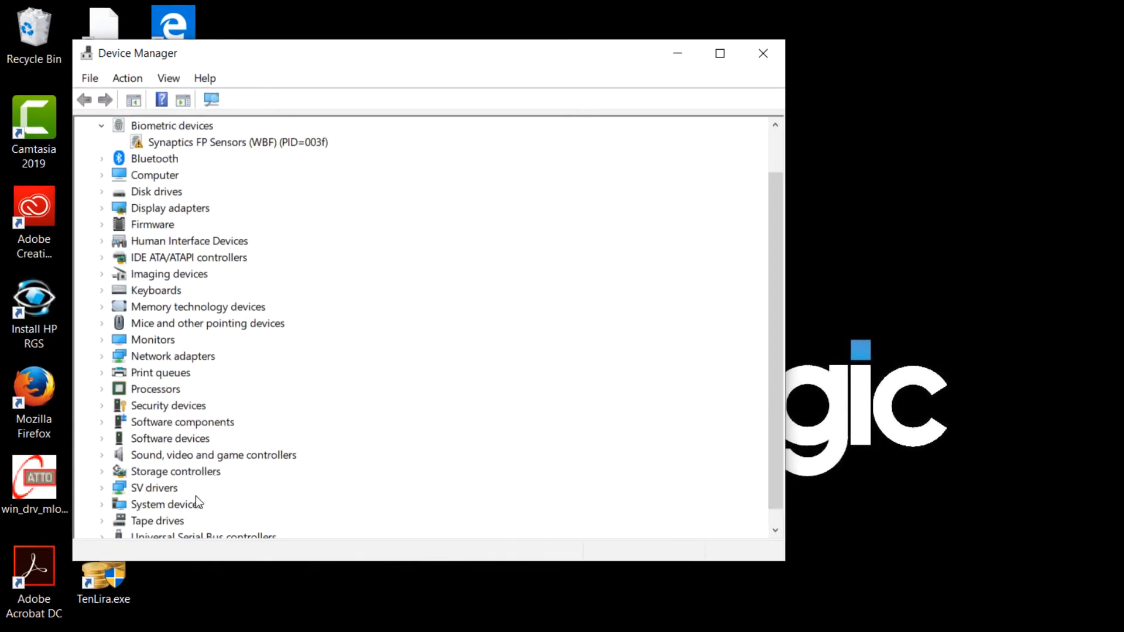
{"action": "scroll", "scroll_direction": "down", "scroll_amount": 3}
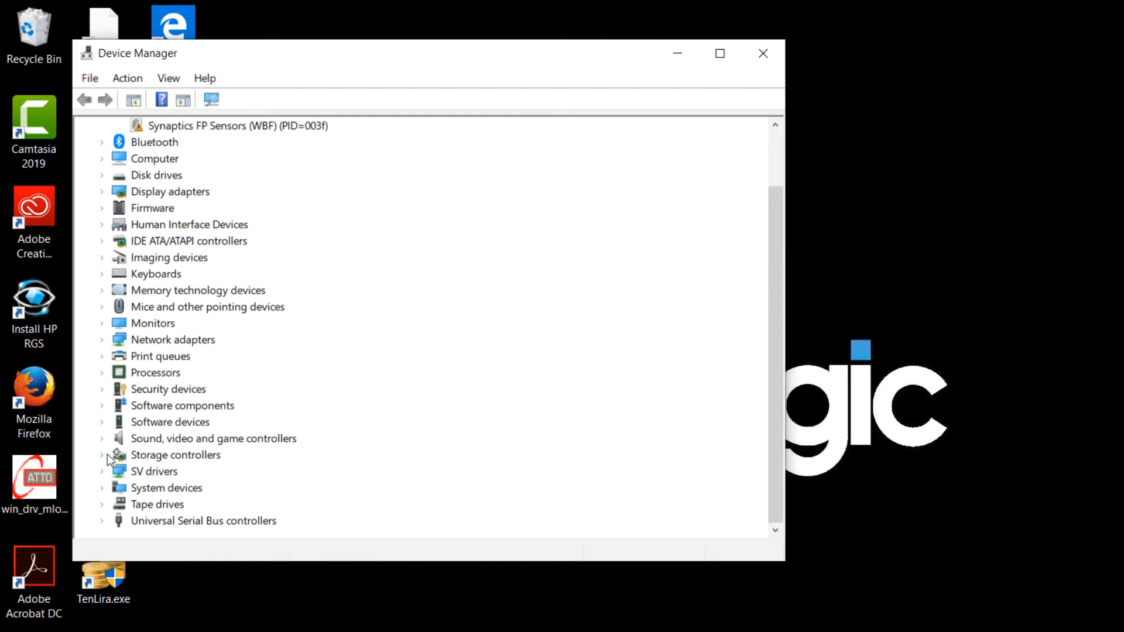
{"action": "left_click", "coordinate": [102, 454]}
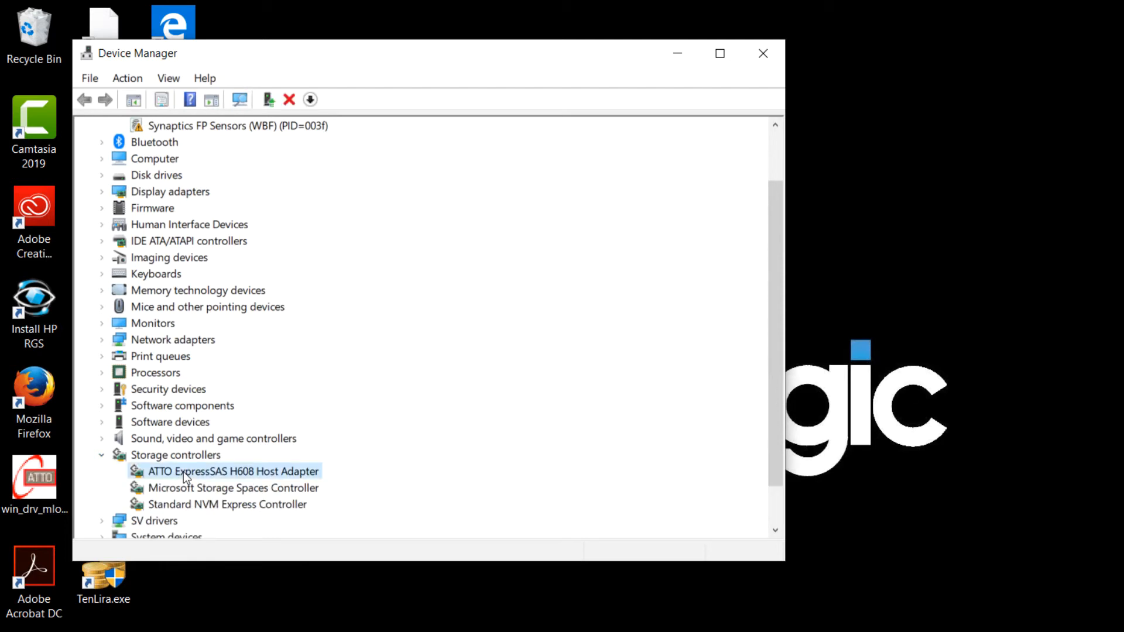
{"action": "mouse_move", "coordinate": [341, 476]}
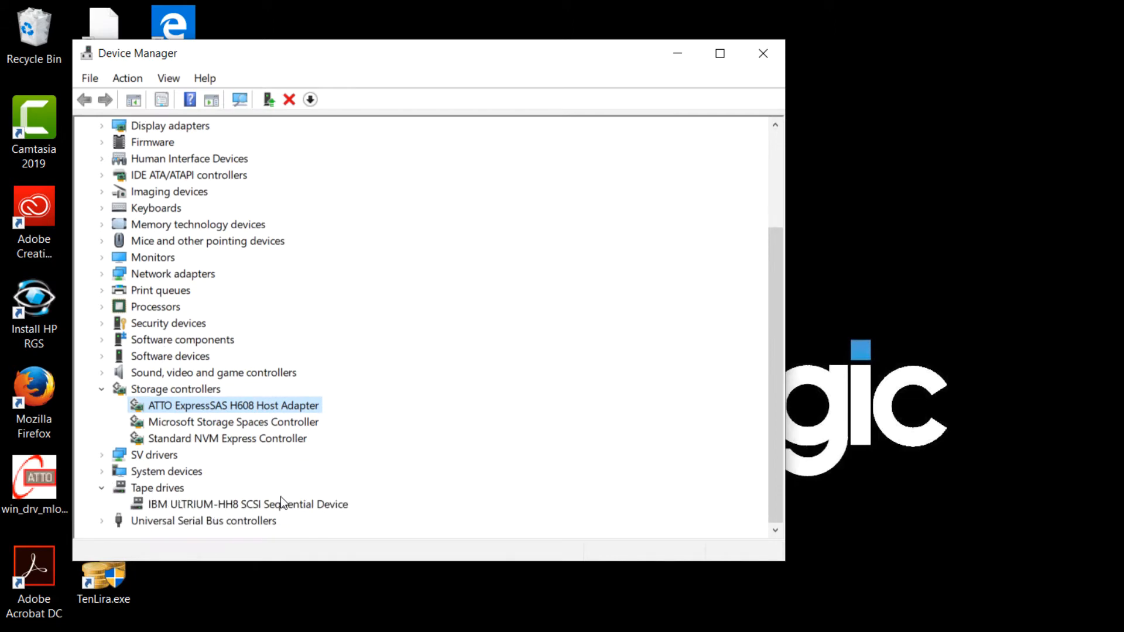
{"action": "left_click", "coordinate": [247, 504]}
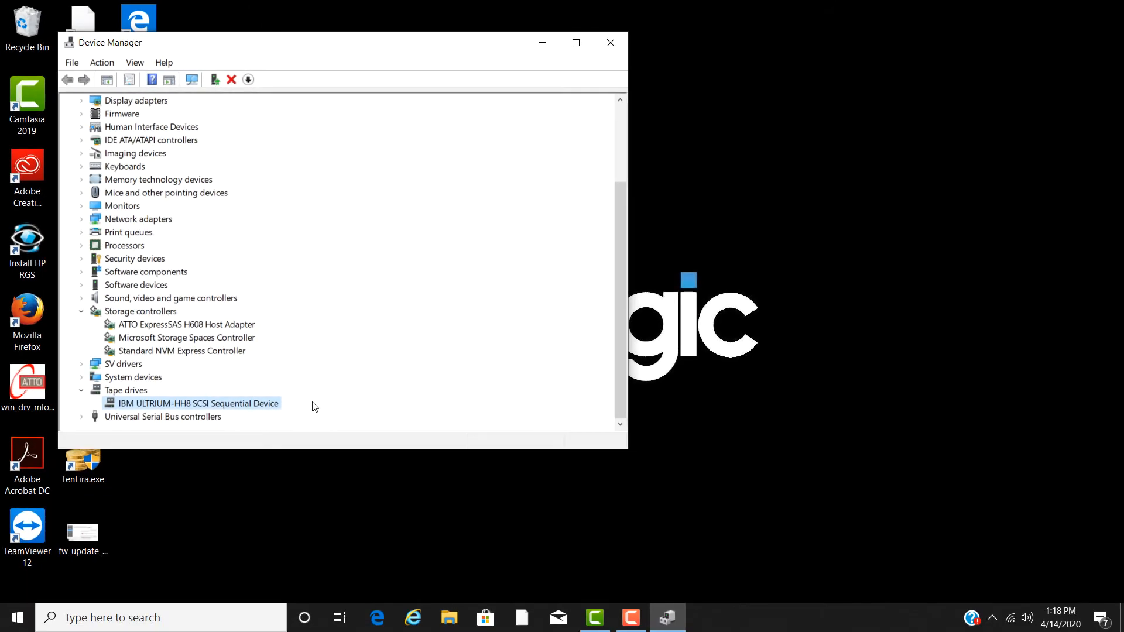
{"action": "left_click", "coordinate": [608, 42]}
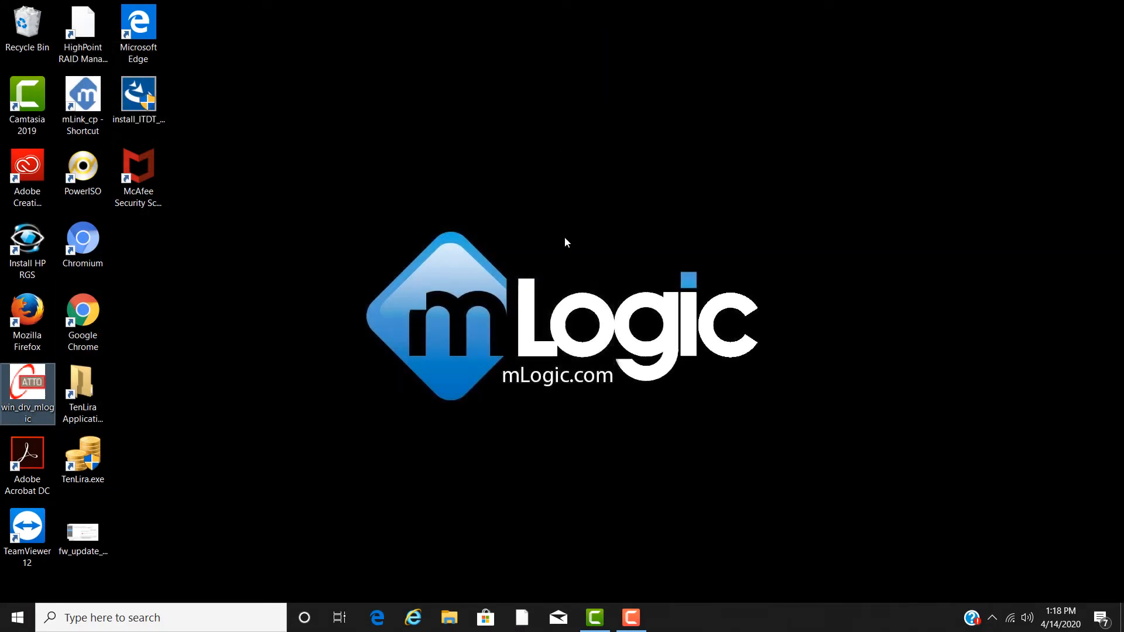
- Load mlogic.com in Chrome and go to the Help Center
{"action": "double_click", "coordinate": [82, 308]}
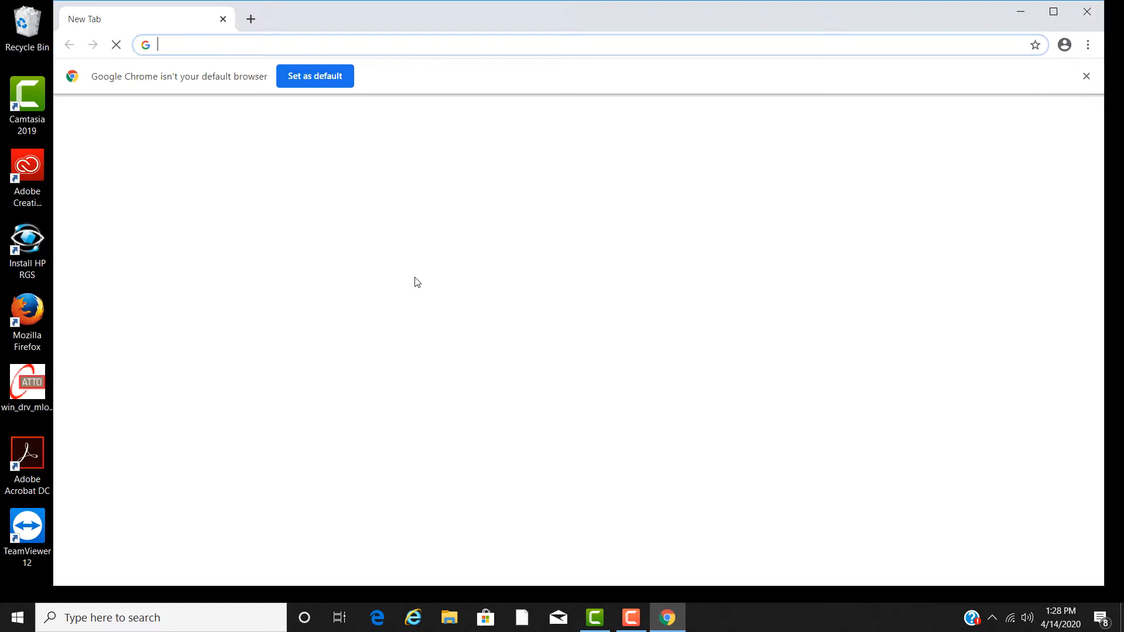
{"action": "type", "text": "mlogic.com"}
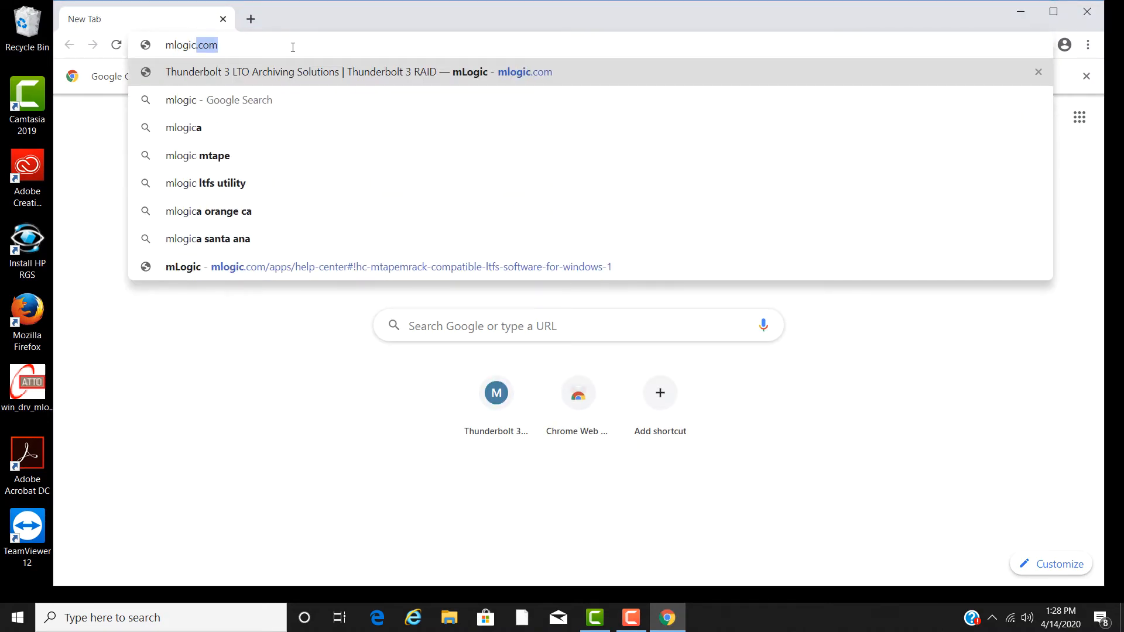
{"action": "left_click", "coordinate": [357, 71]}
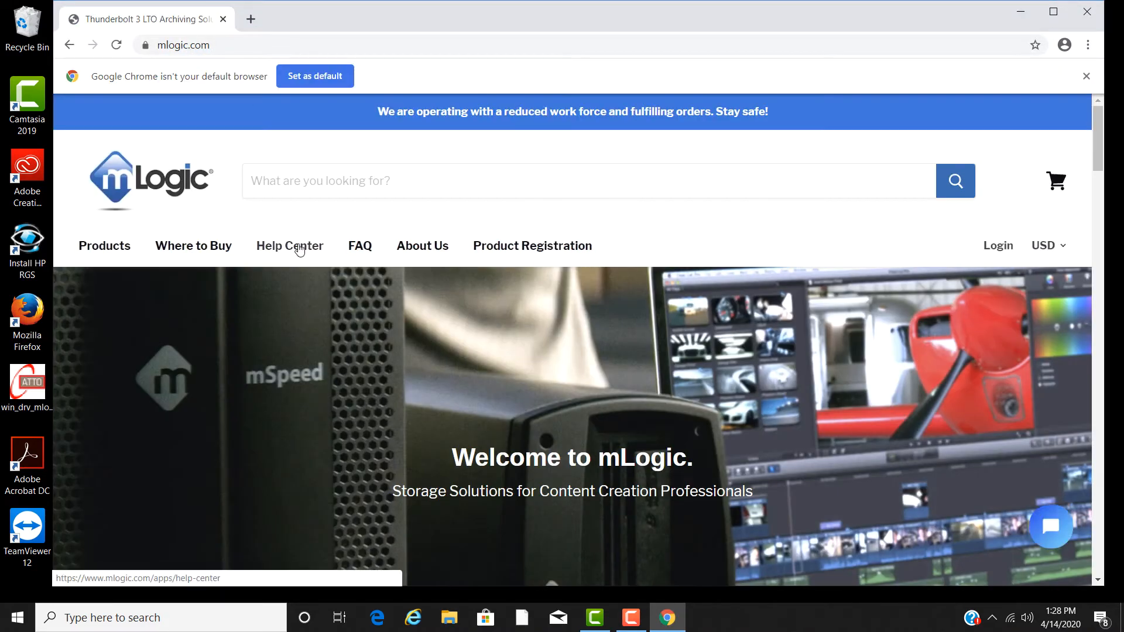
{"action": "left_click", "coordinate": [290, 245]}
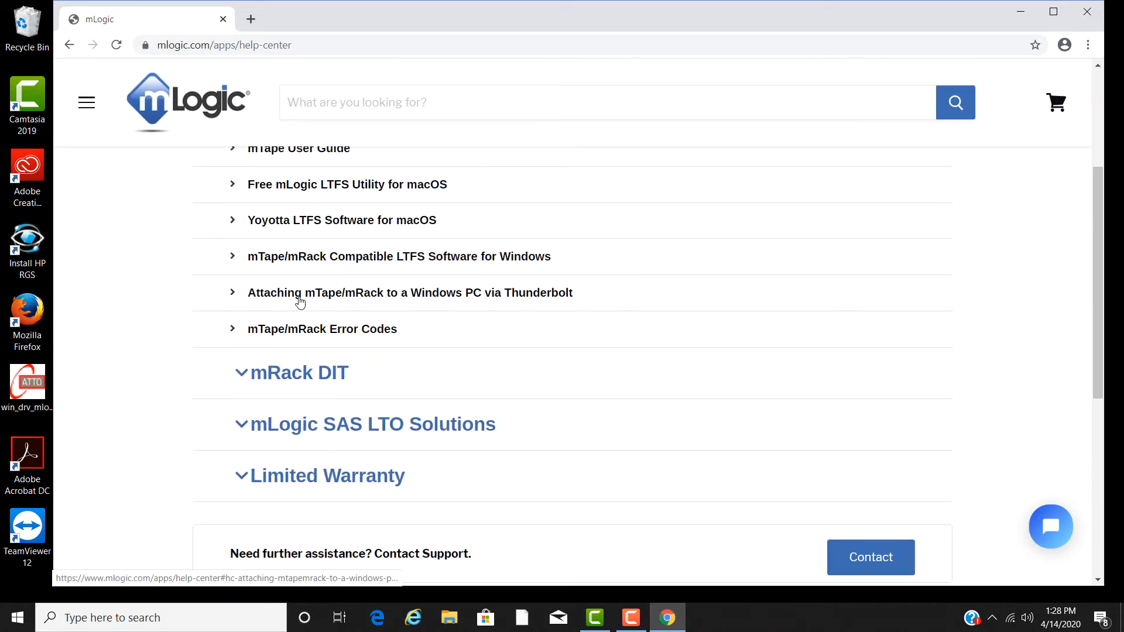
- Download IBM Spectrum Archive Single Drive Edition for Windows and open the installer
{"action": "left_click", "coordinate": [399, 256]}
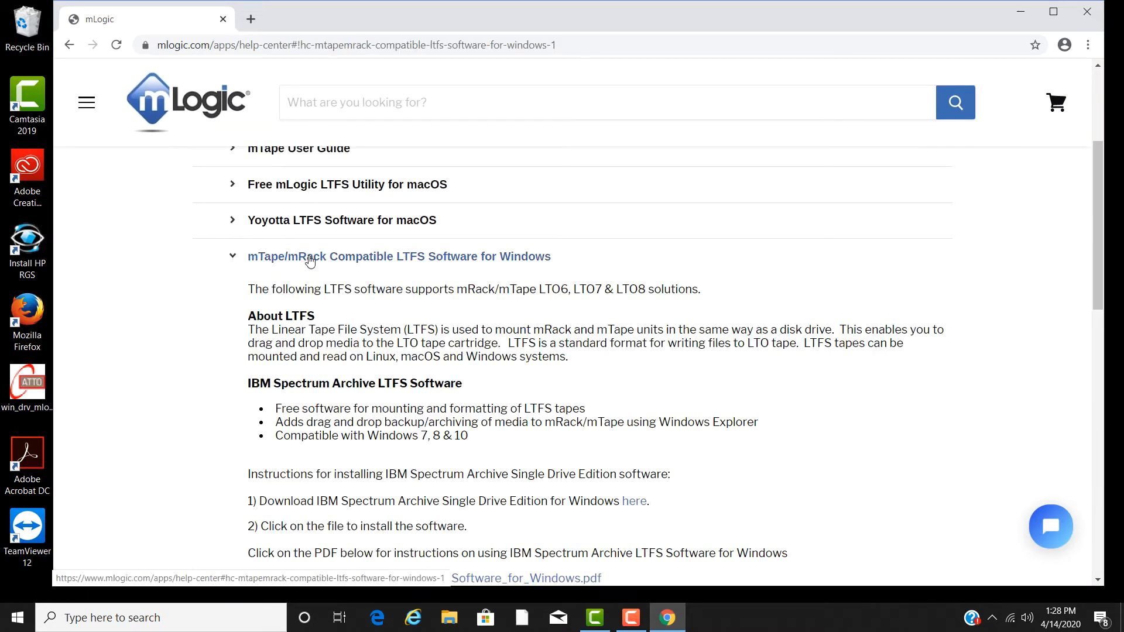
{"action": "scroll", "scroll_direction": "down", "scroll_amount": 3}
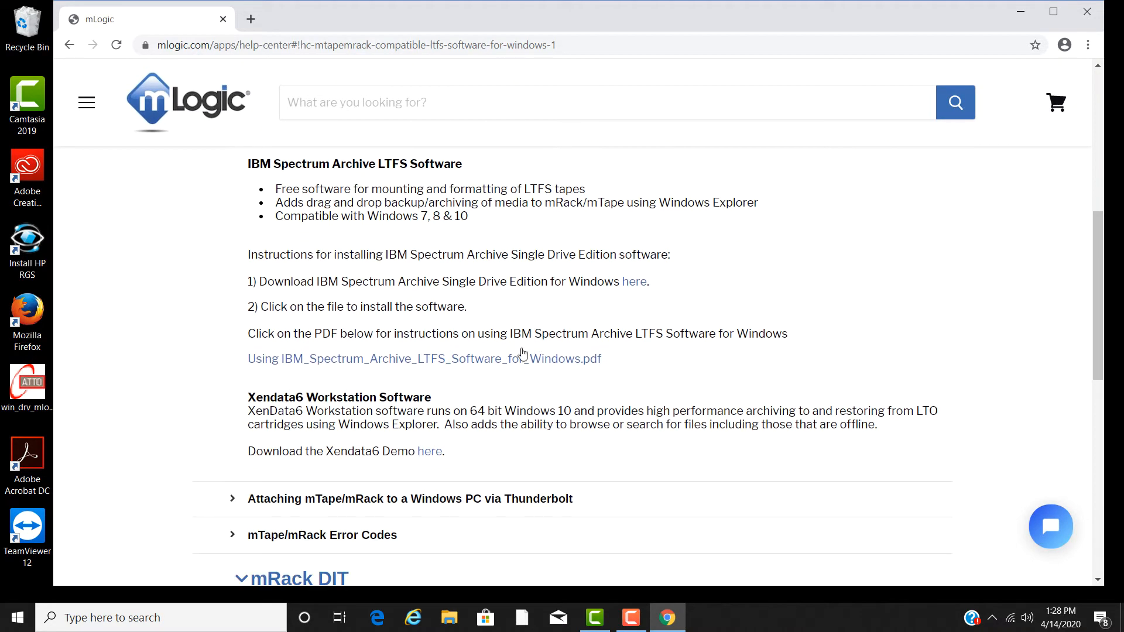
{"action": "mouse_move", "coordinate": [443, 177]}
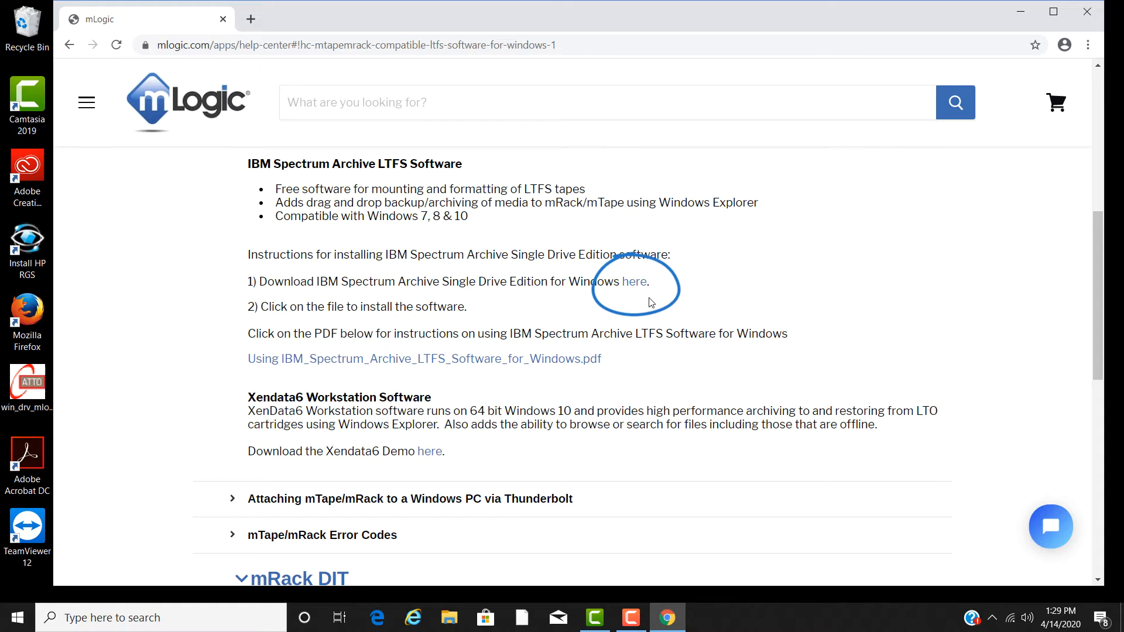
{"action": "left_click", "coordinate": [633, 281]}
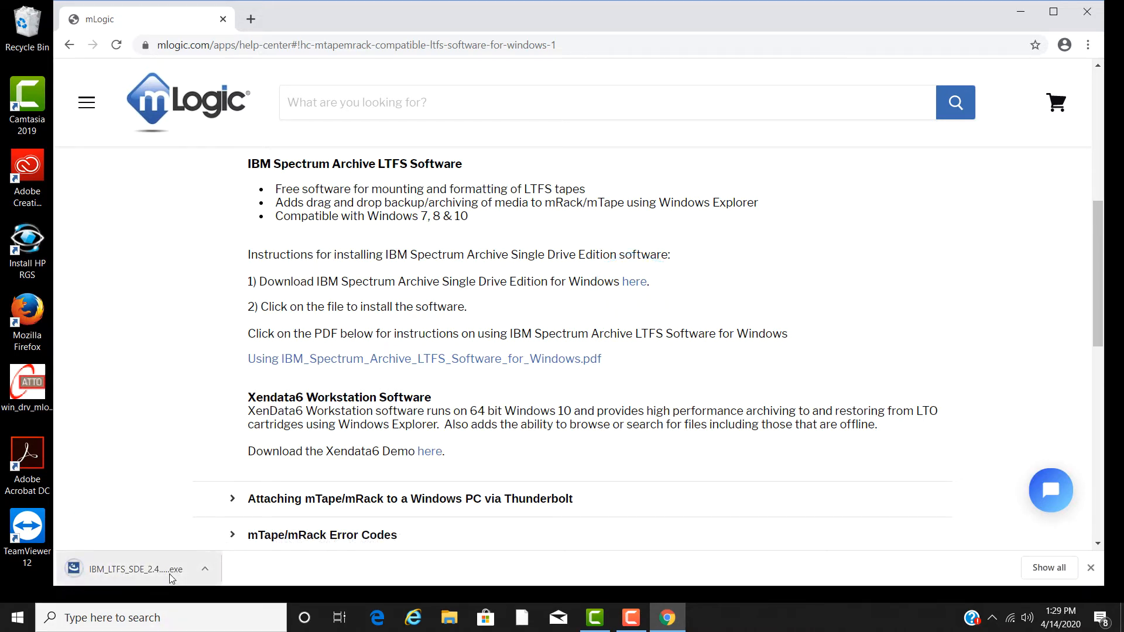
{"action": "left_click", "coordinate": [137, 568]}
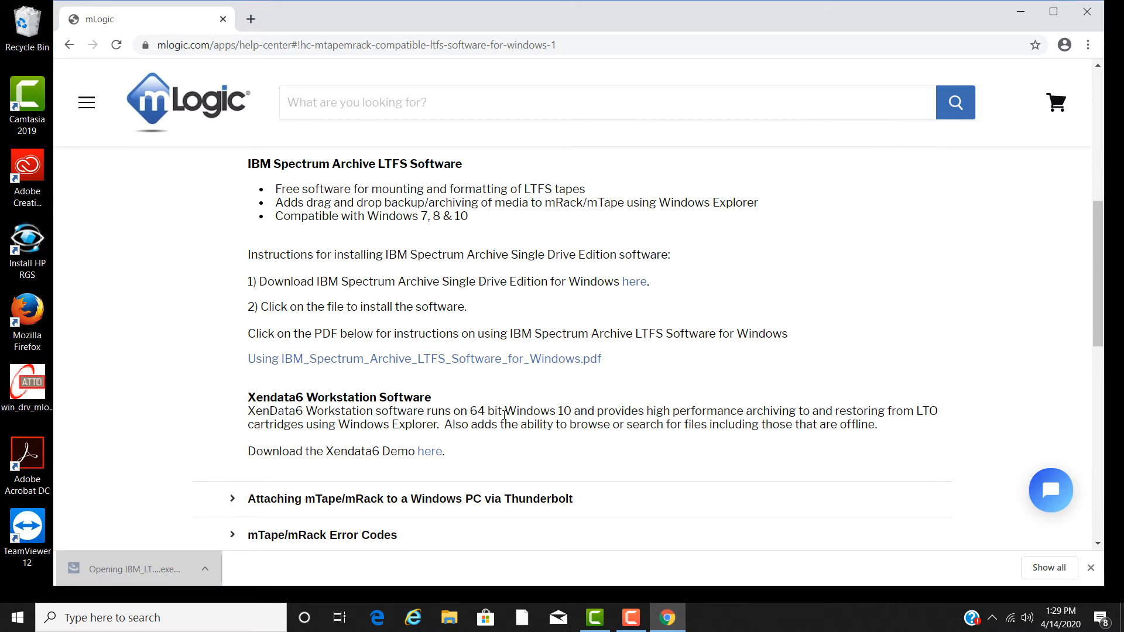
- Install Single Drive Edition 2.4.1 accepting IBM and non-IBM terms, then restart
{"action": "left_click", "coordinate": [127, 568]}
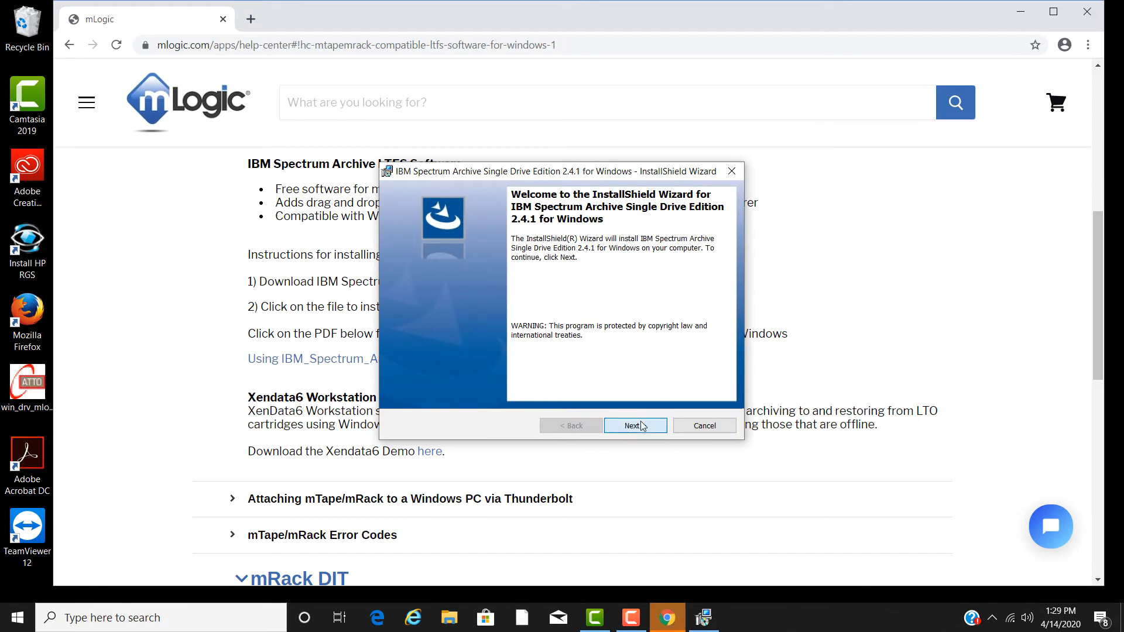
{"action": "left_click", "coordinate": [634, 424]}
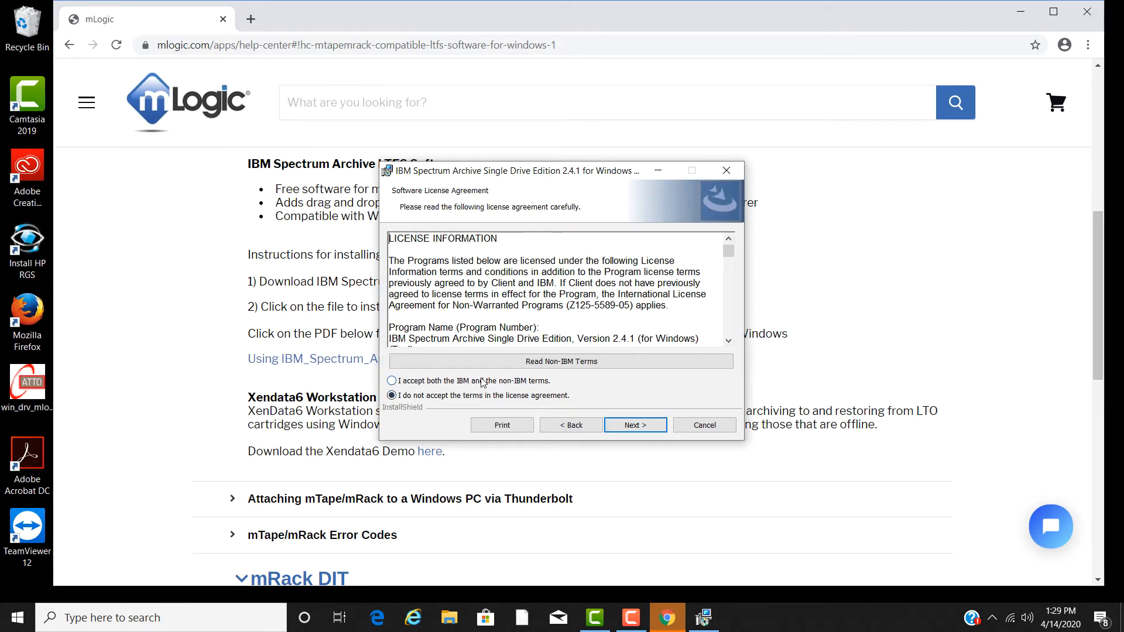
{"action": "left_click", "coordinate": [392, 381]}
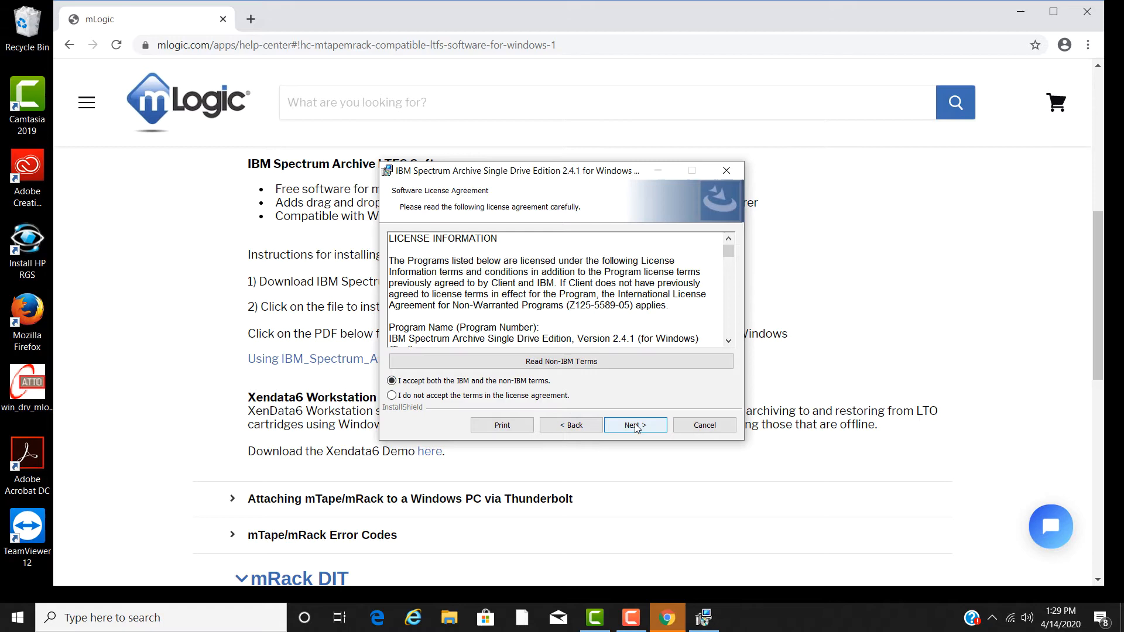
{"action": "left_click", "coordinate": [633, 425]}
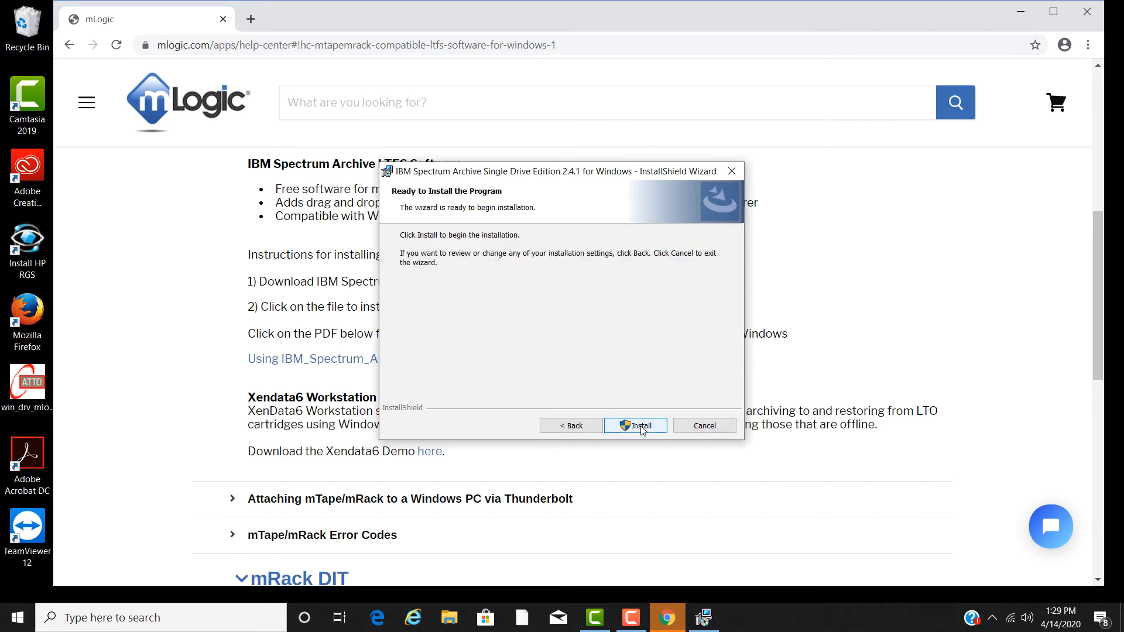
{"action": "left_click", "coordinate": [633, 425]}
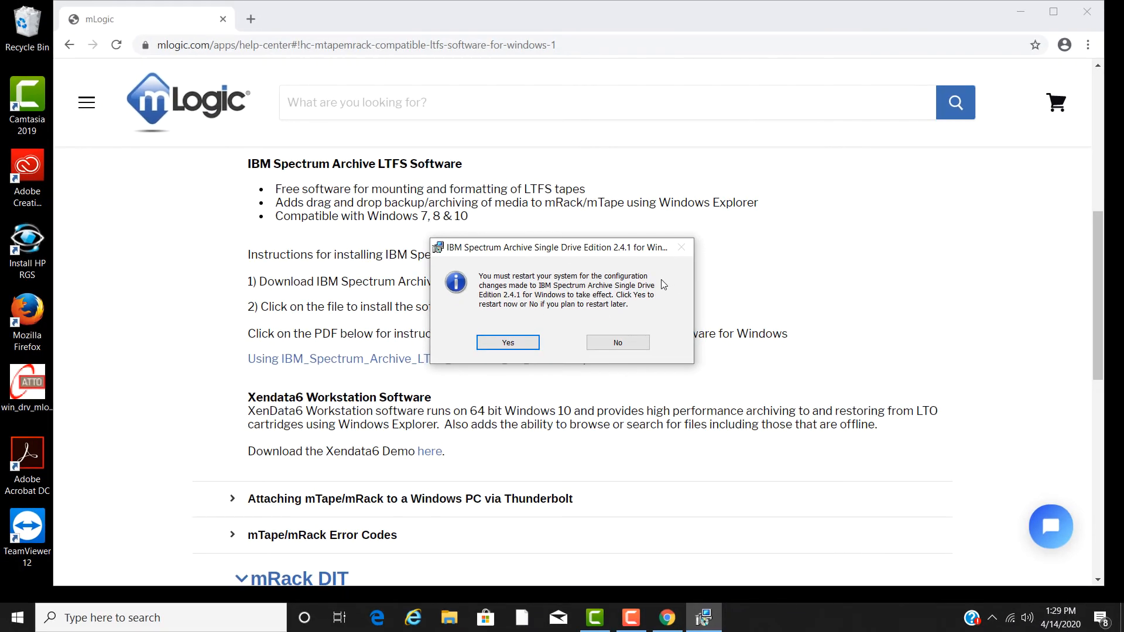
{"action": "left_click", "coordinate": [506, 341]}
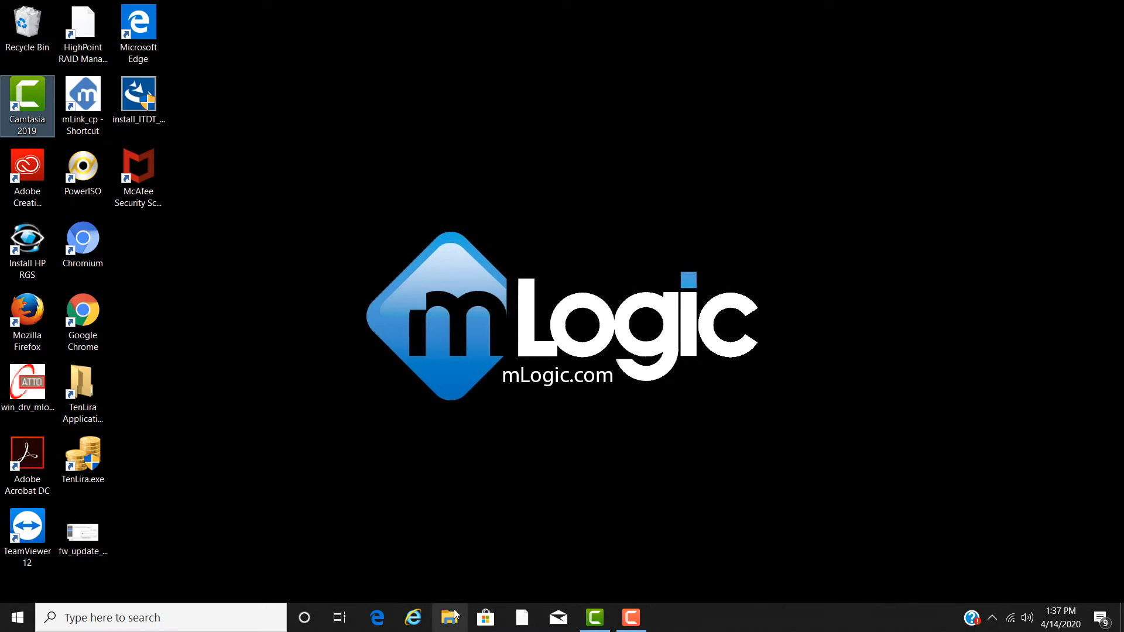
- Navigate to C:\Program Files\IBM\LTFS and launch LtfsGuiConfigure
{"action": "left_click", "coordinate": [449, 617]}
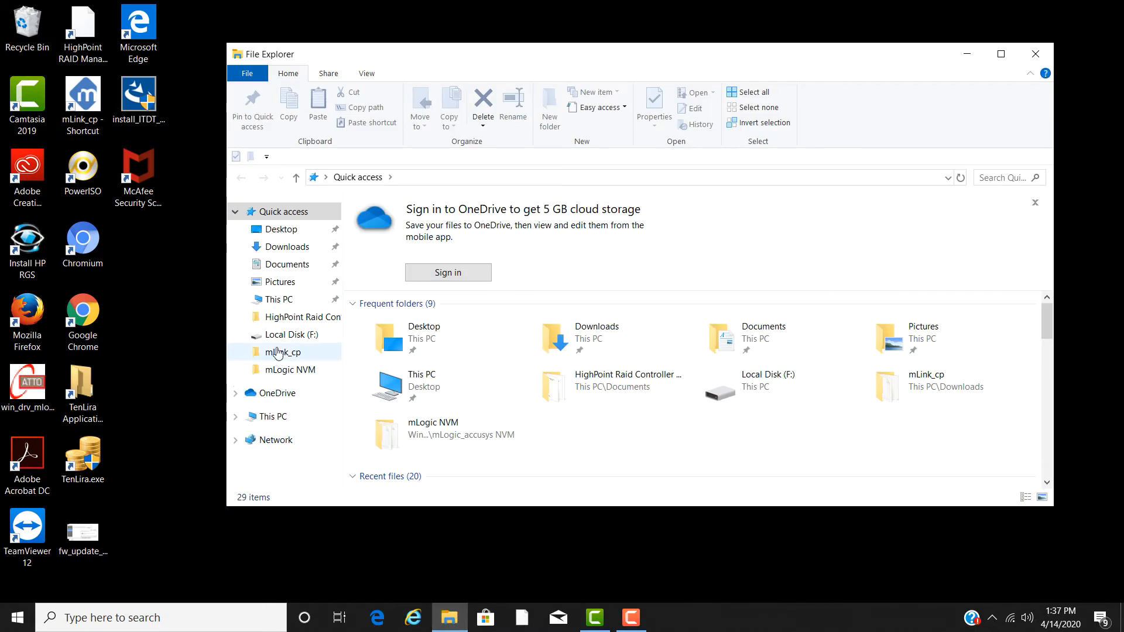
{"action": "left_click", "coordinate": [275, 299]}
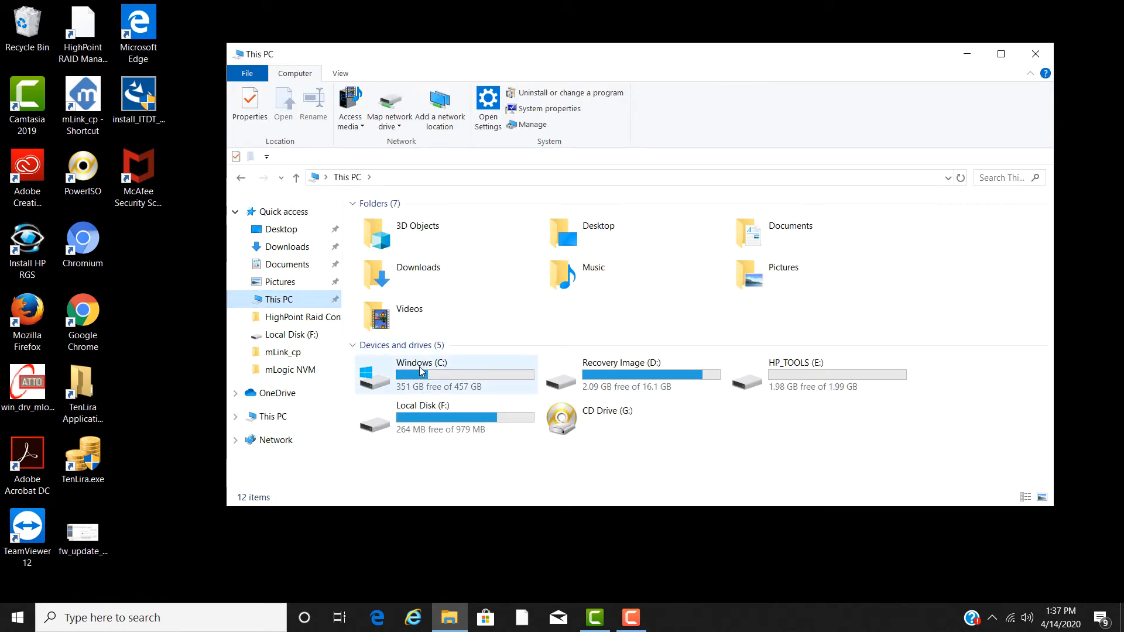
{"action": "double_click", "coordinate": [422, 371]}
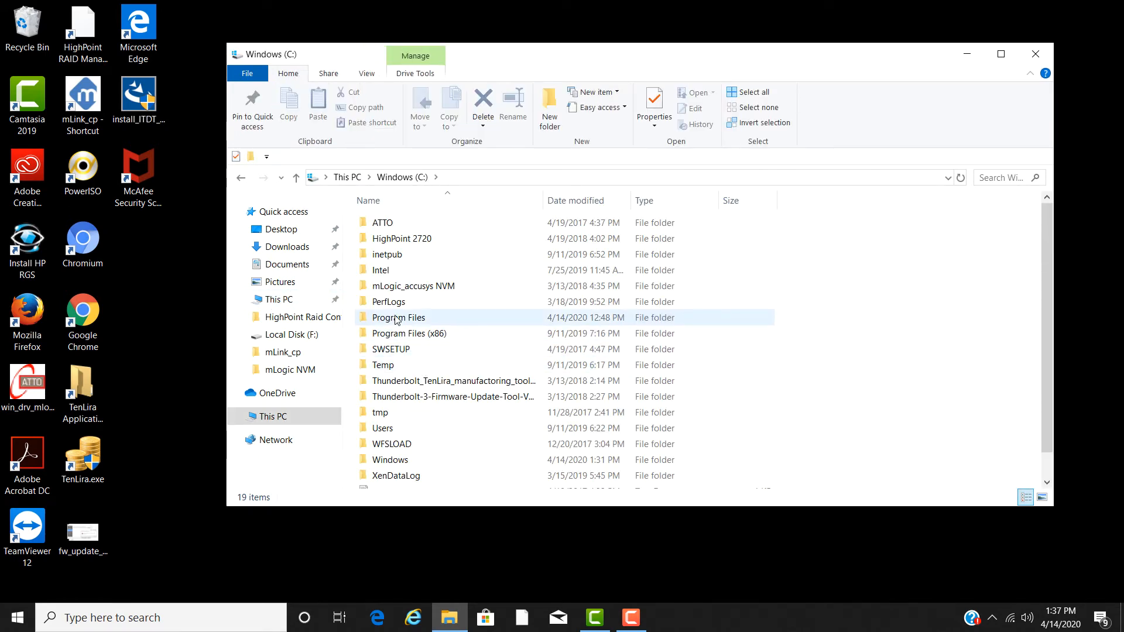
{"action": "double_click", "coordinate": [398, 317]}
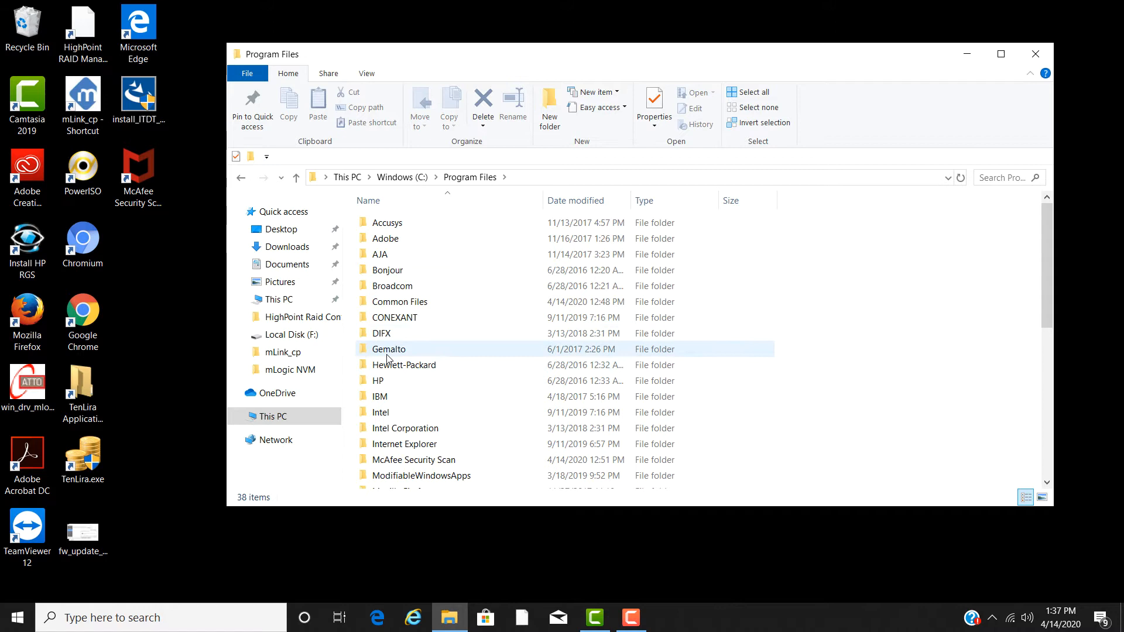
{"action": "double_click", "coordinate": [379, 396]}
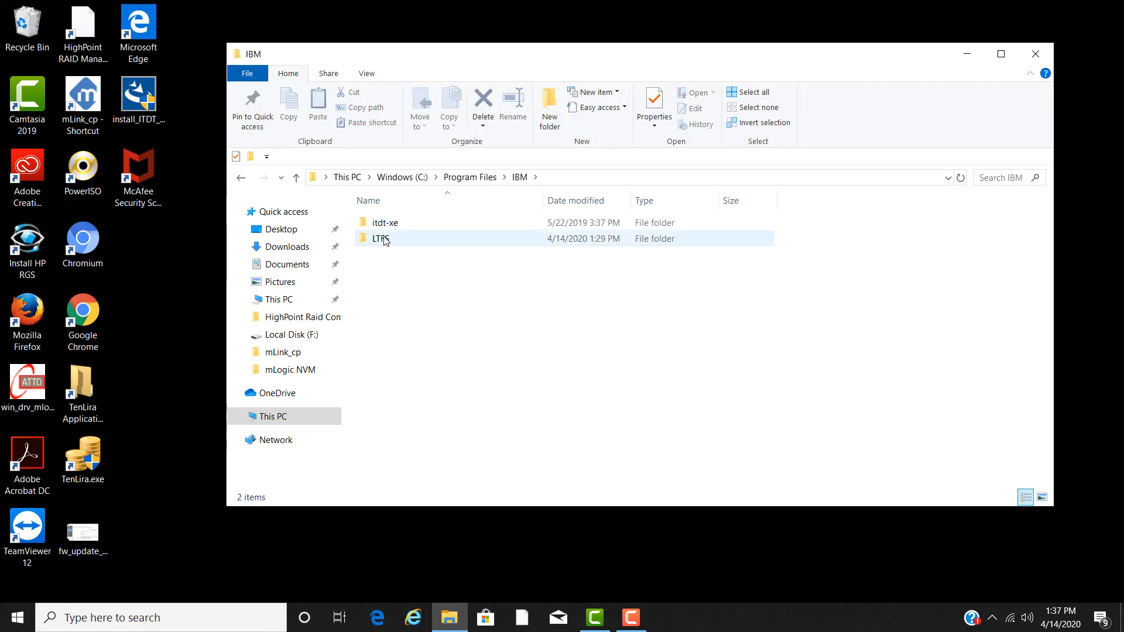
{"action": "double_click", "coordinate": [381, 239]}
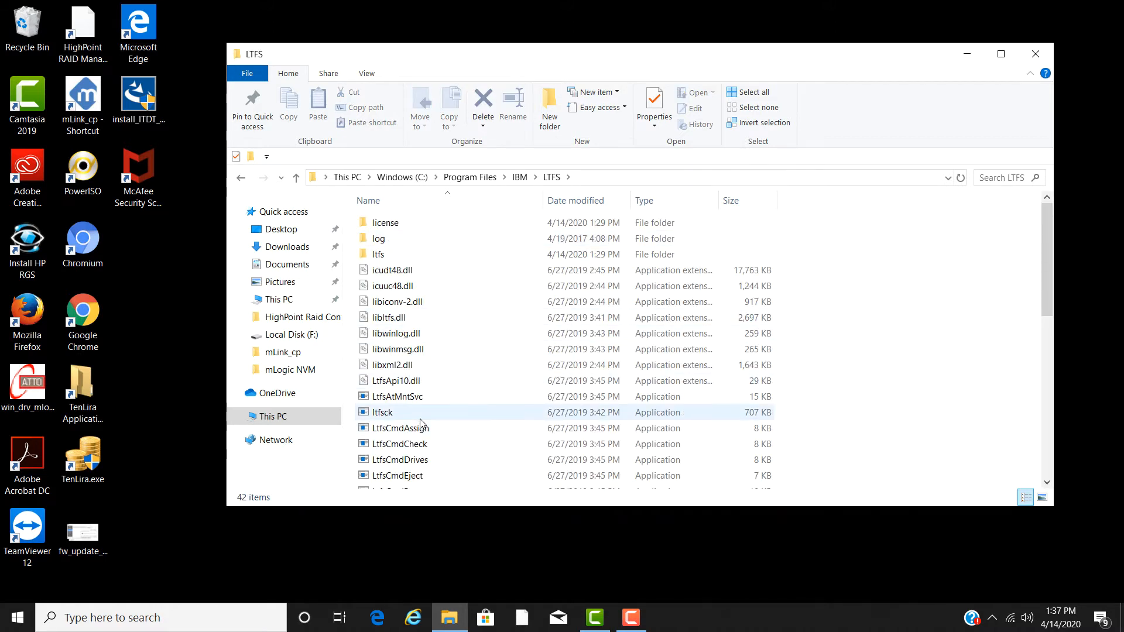
{"action": "scroll", "scroll_direction": "down", "scroll_amount": 3}
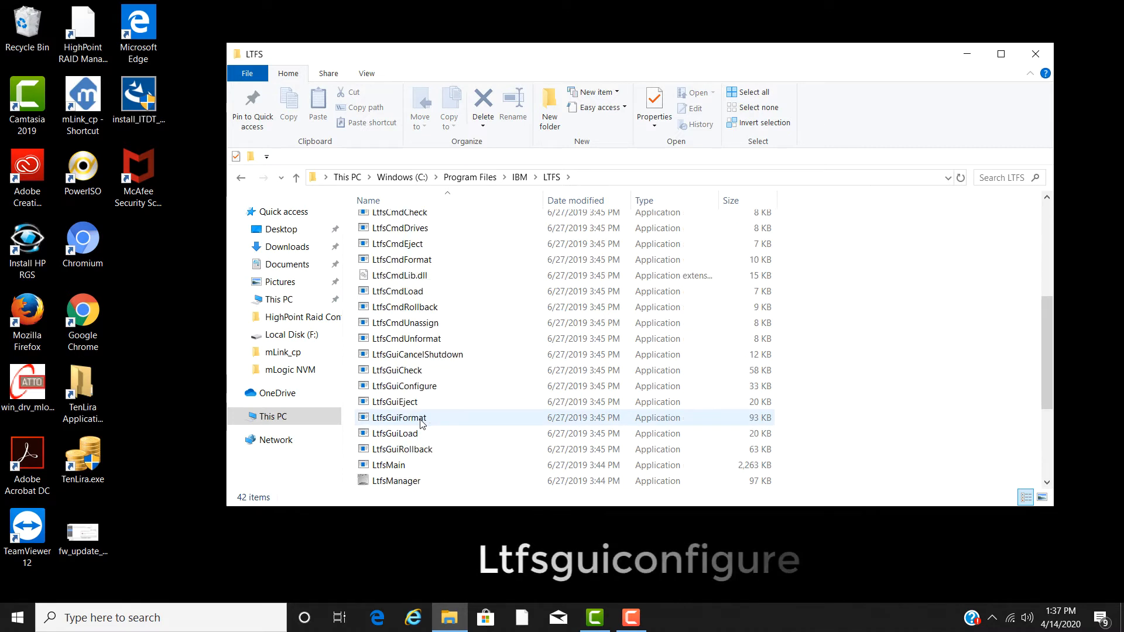
{"action": "mouse_move", "coordinate": [441, 386]}
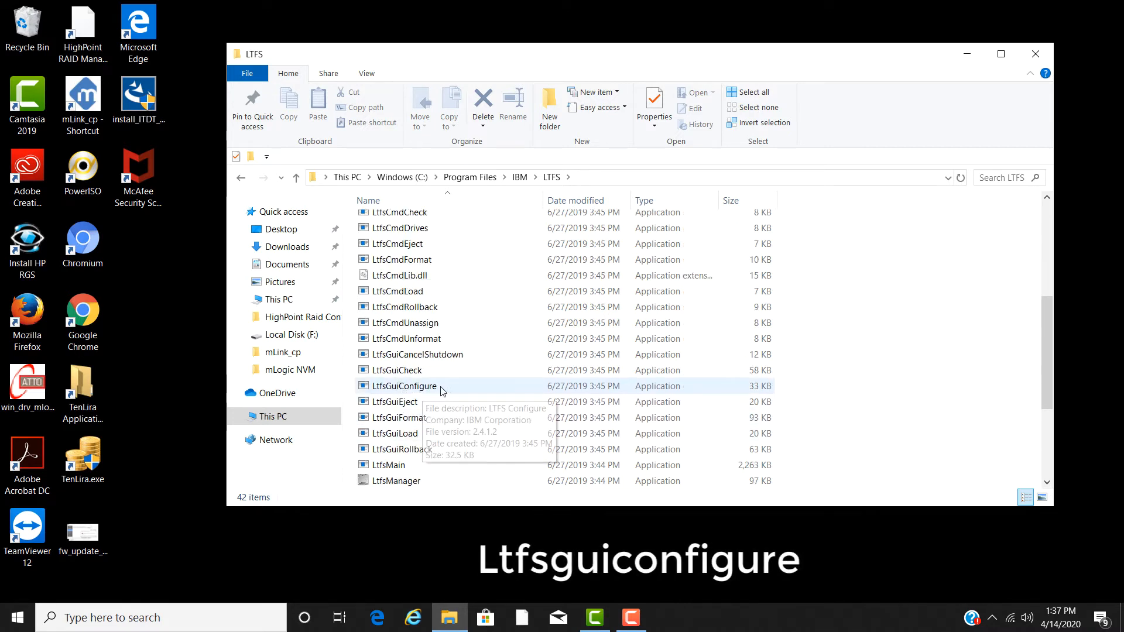
{"action": "mouse_move", "coordinate": [448, 391]}
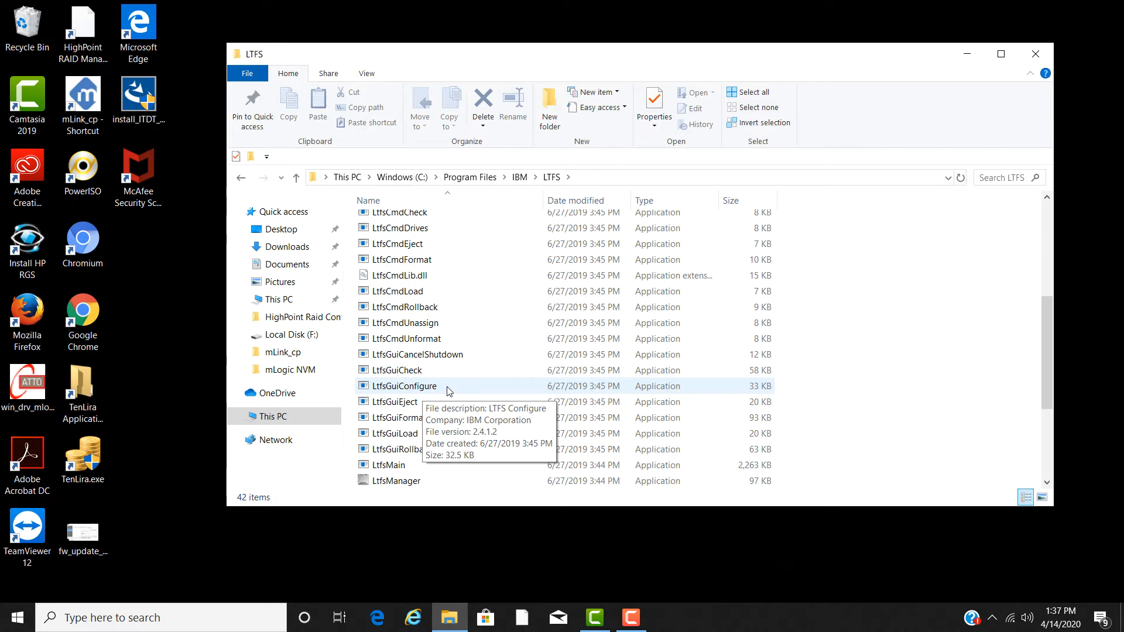
{"action": "double_click", "coordinate": [405, 386]}
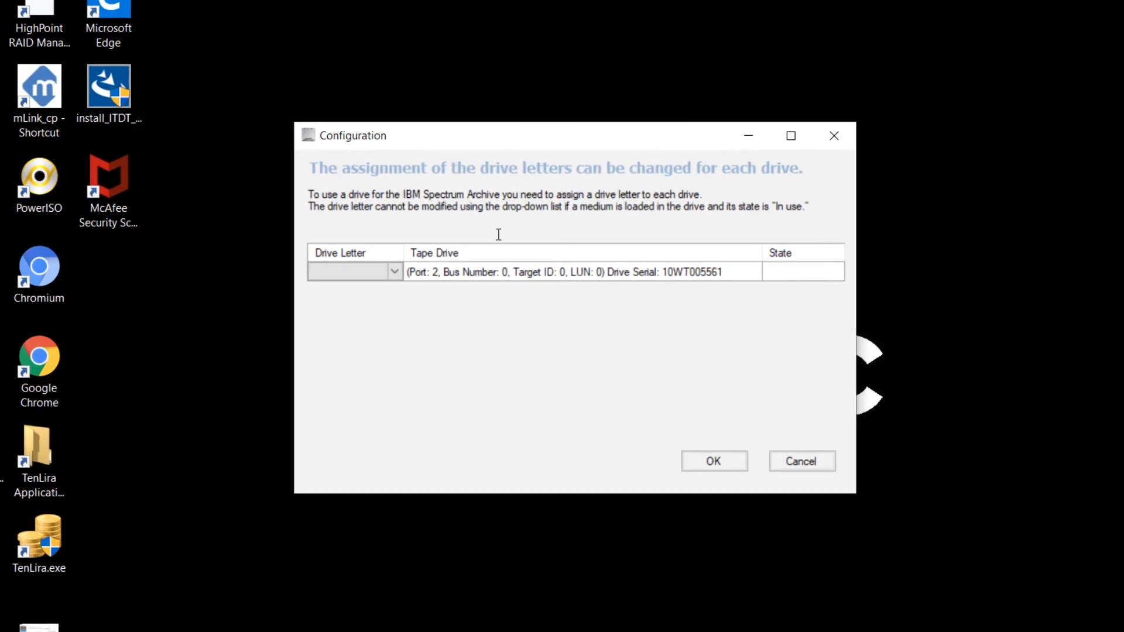
- Assign drive letter M: to the tape drive and confirm
{"action": "left_click", "coordinate": [581, 271]}
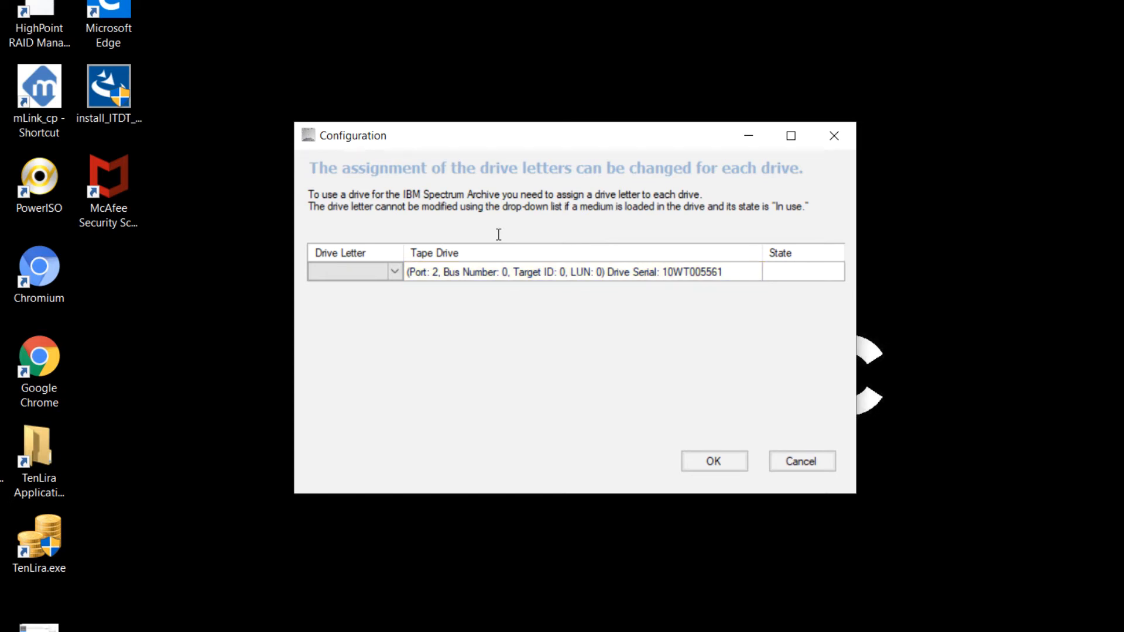
{"action": "mouse_move", "coordinate": [666, 287]}
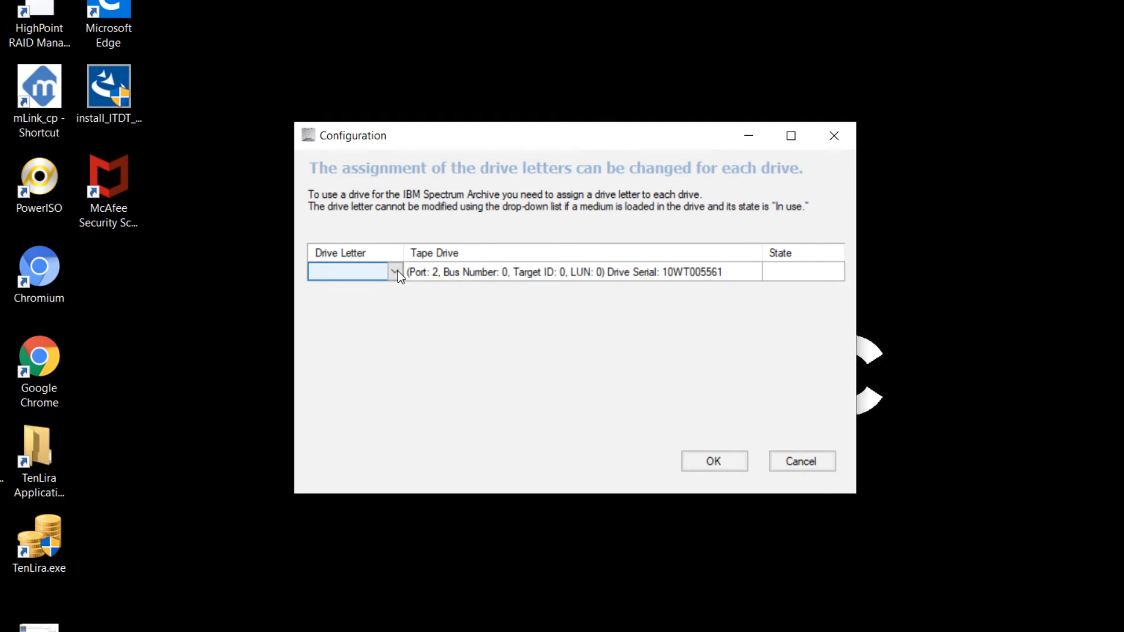
{"action": "left_click", "coordinate": [394, 272]}
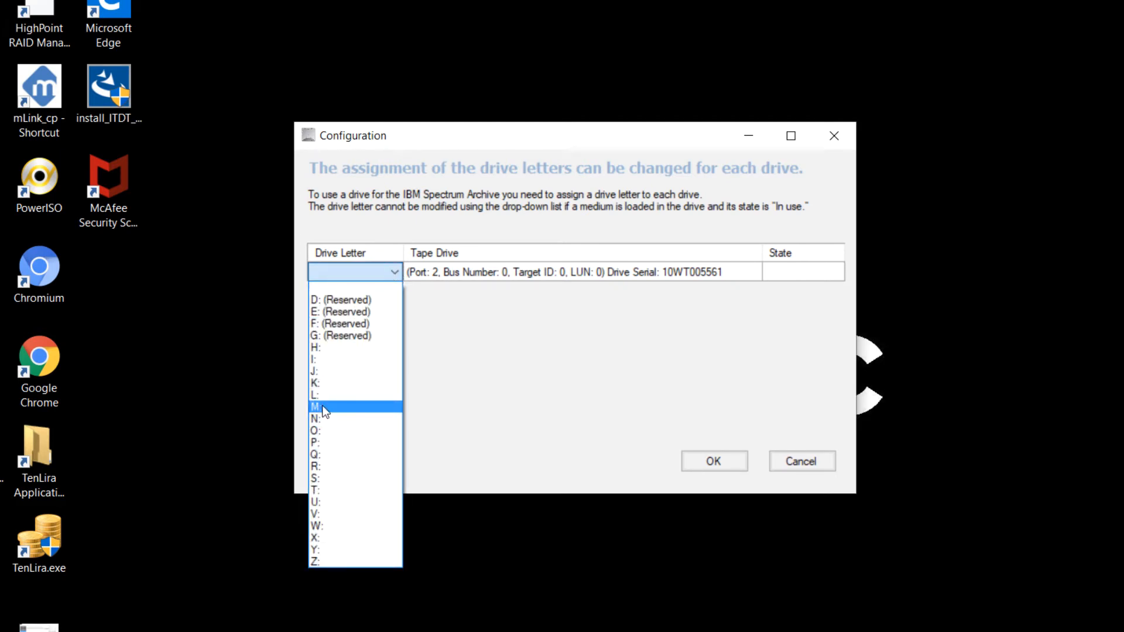
{"action": "left_click", "coordinate": [315, 406]}
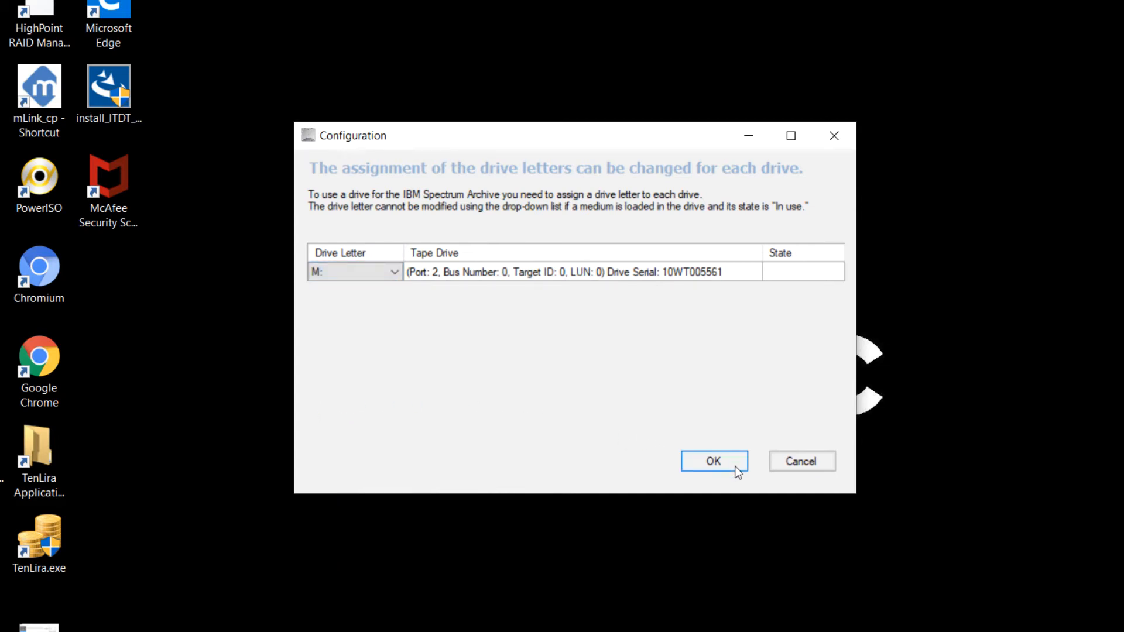
{"action": "left_click", "coordinate": [712, 460]}
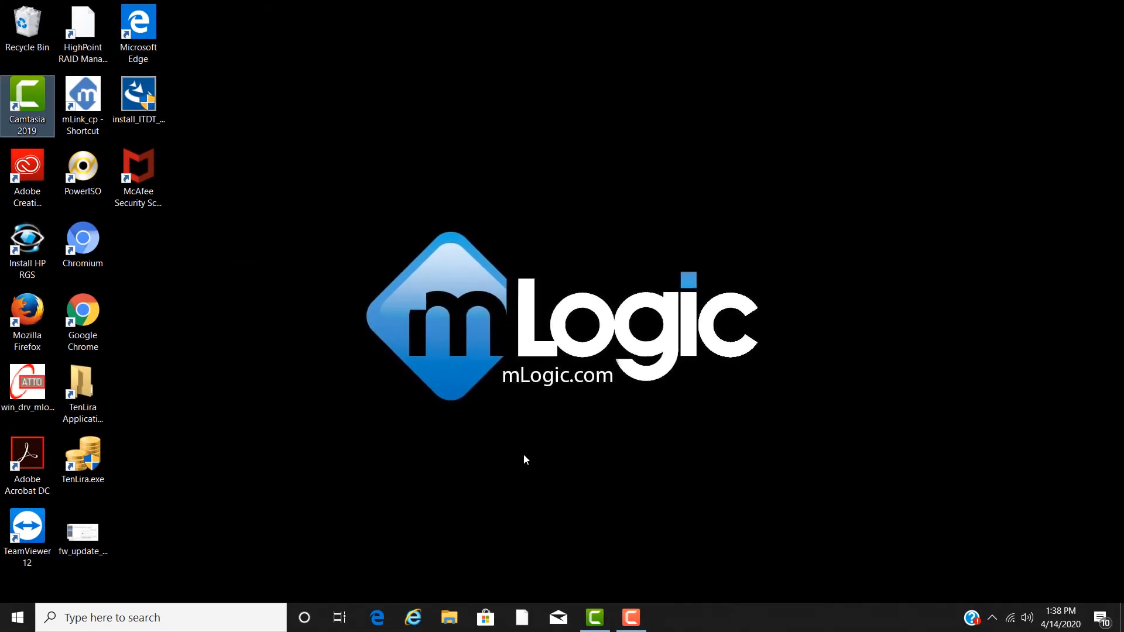
{"action": "mouse_move", "coordinate": [449, 616]}
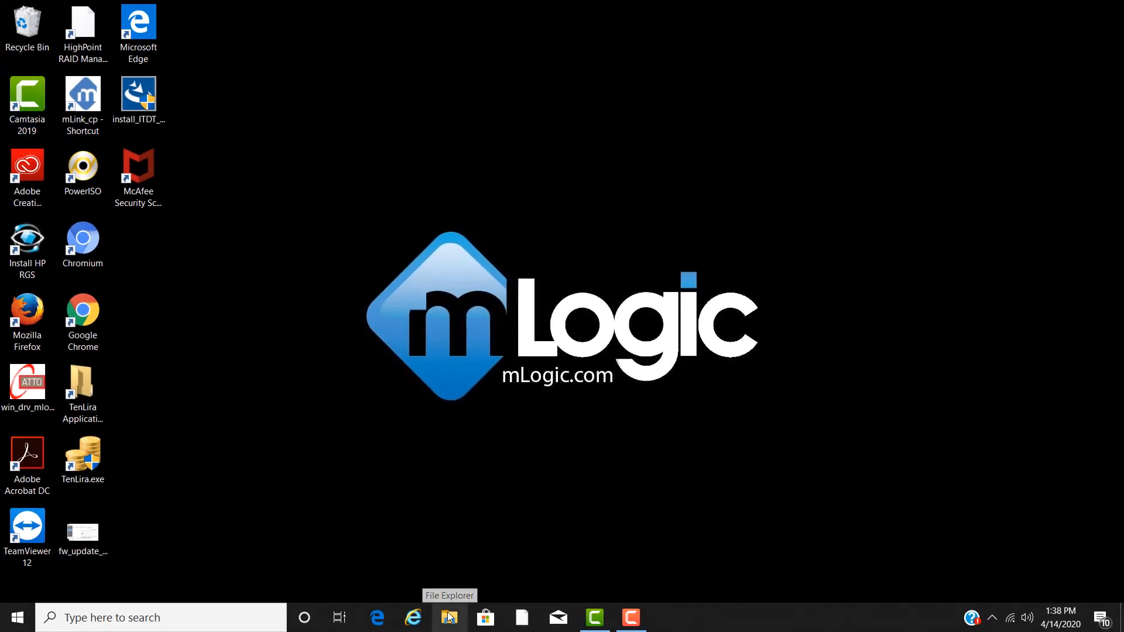
- Open File Explorer's This PC view showing tape drive Test02 (M:)
{"action": "left_click", "coordinate": [449, 617]}
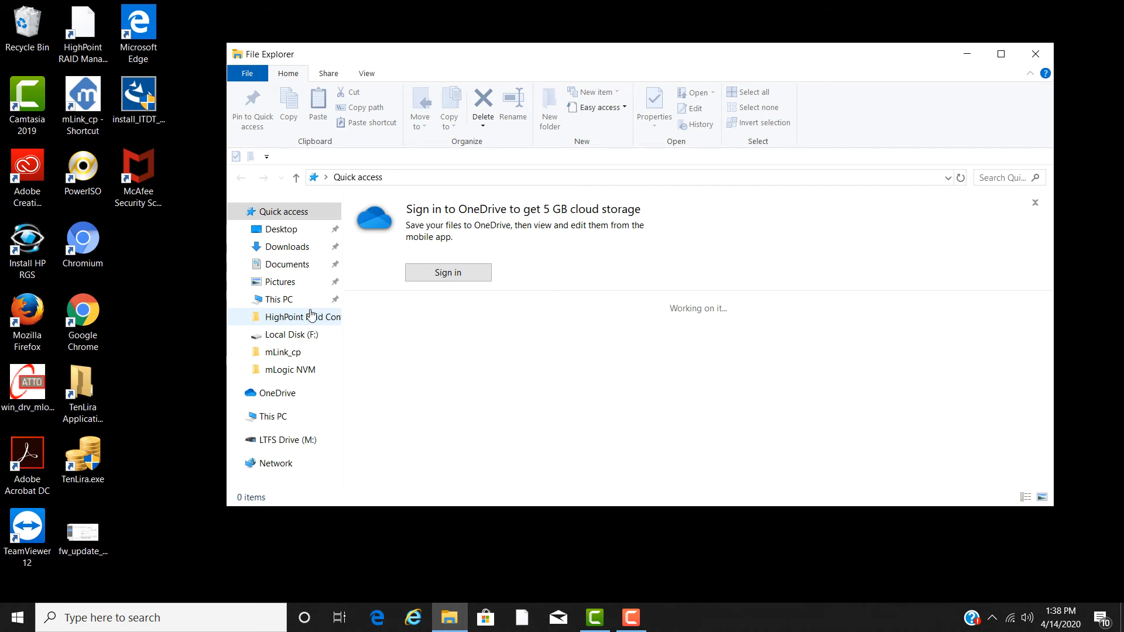
{"action": "left_click", "coordinate": [275, 299]}
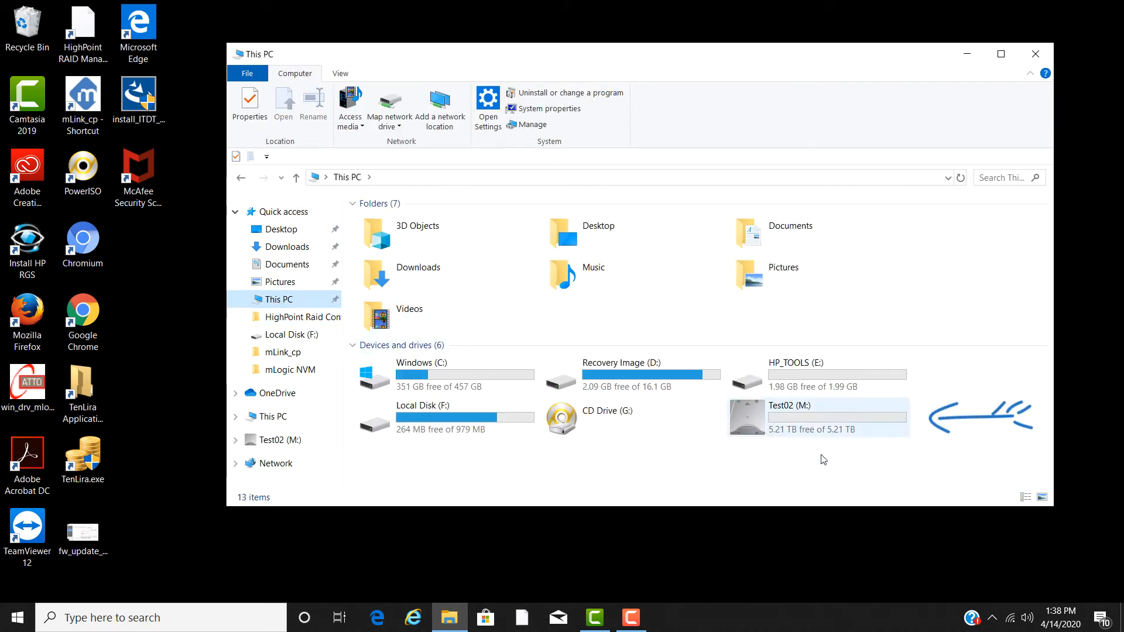
{"action": "mouse_move", "coordinate": [843, 421]}
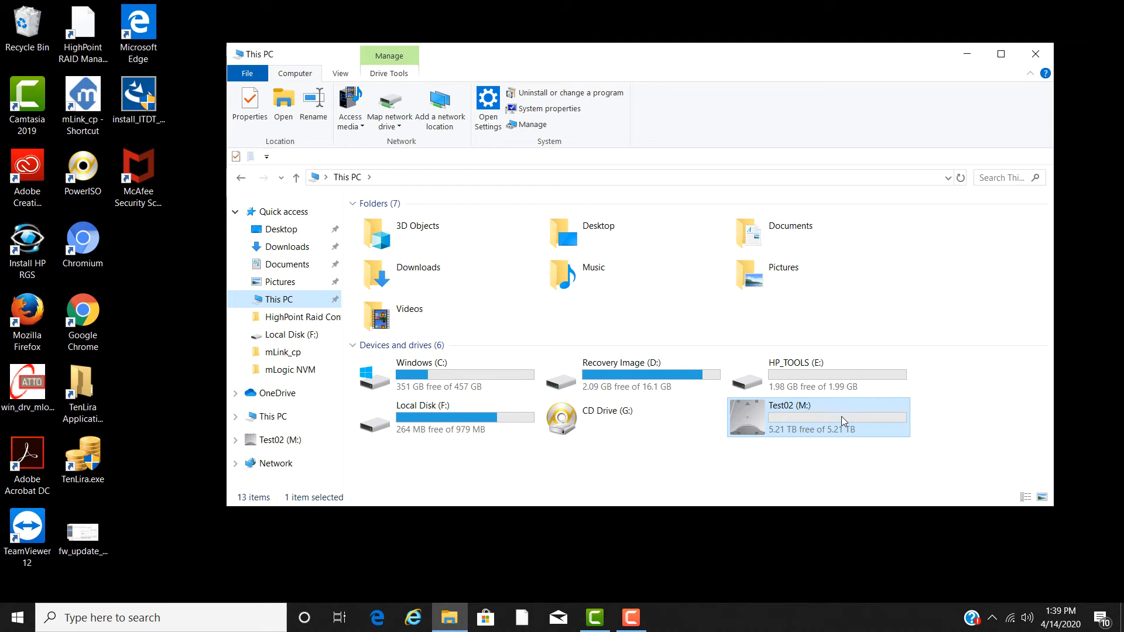
- Format Test02 (M:) as LTFS volume WindowTest with serial 114411
{"action": "right_click", "coordinate": [818, 417]}
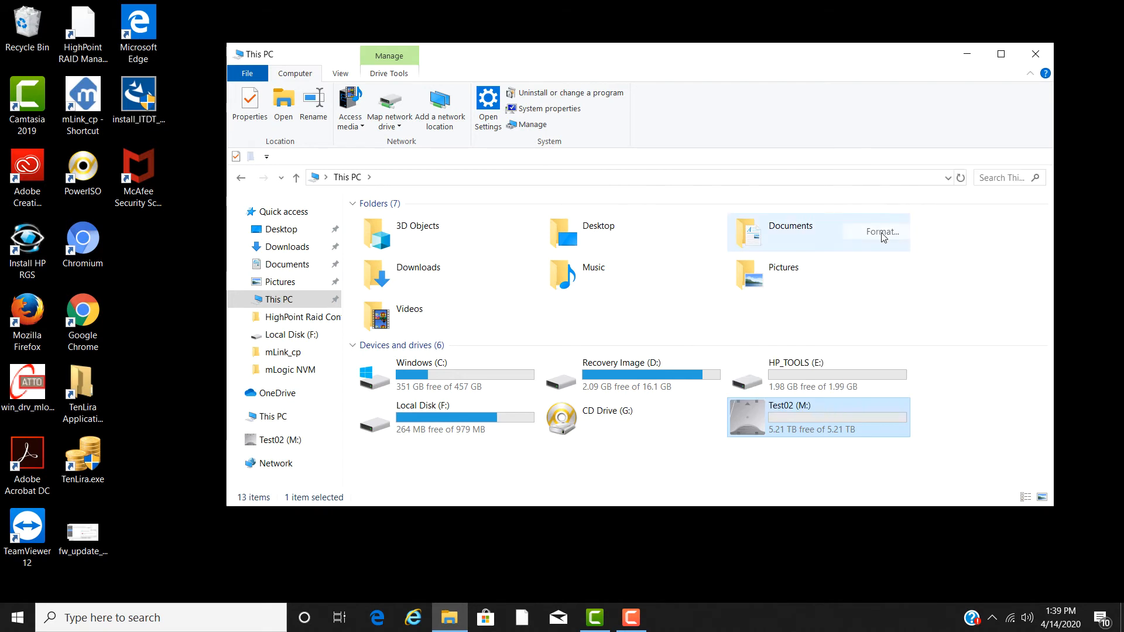
{"action": "left_click", "coordinate": [877, 232]}
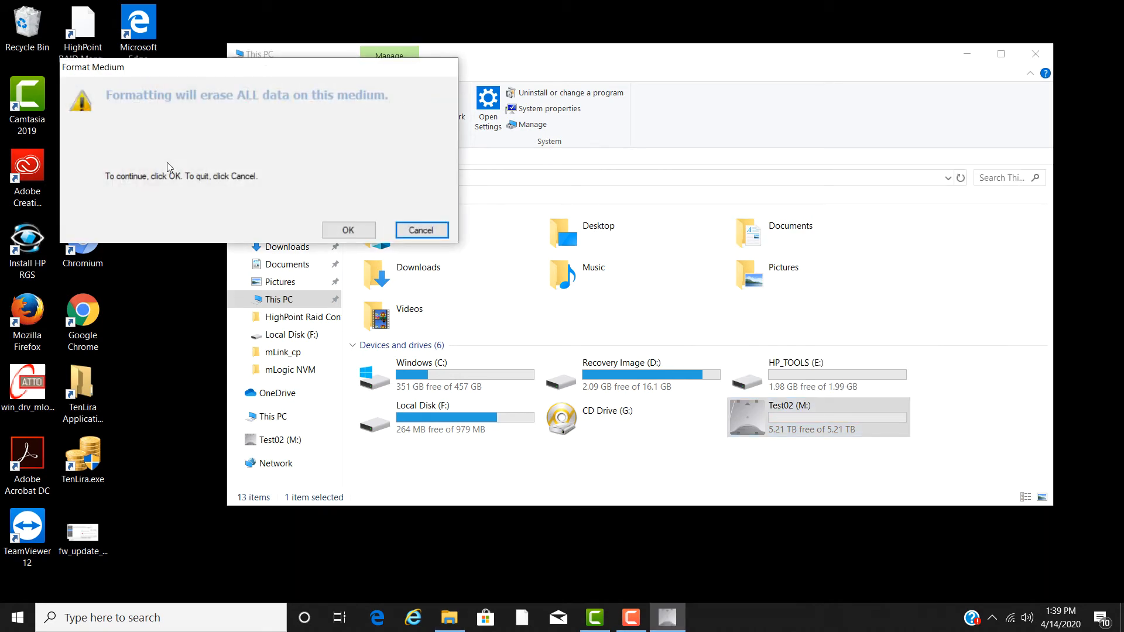
{"action": "mouse_move", "coordinate": [340, 205]}
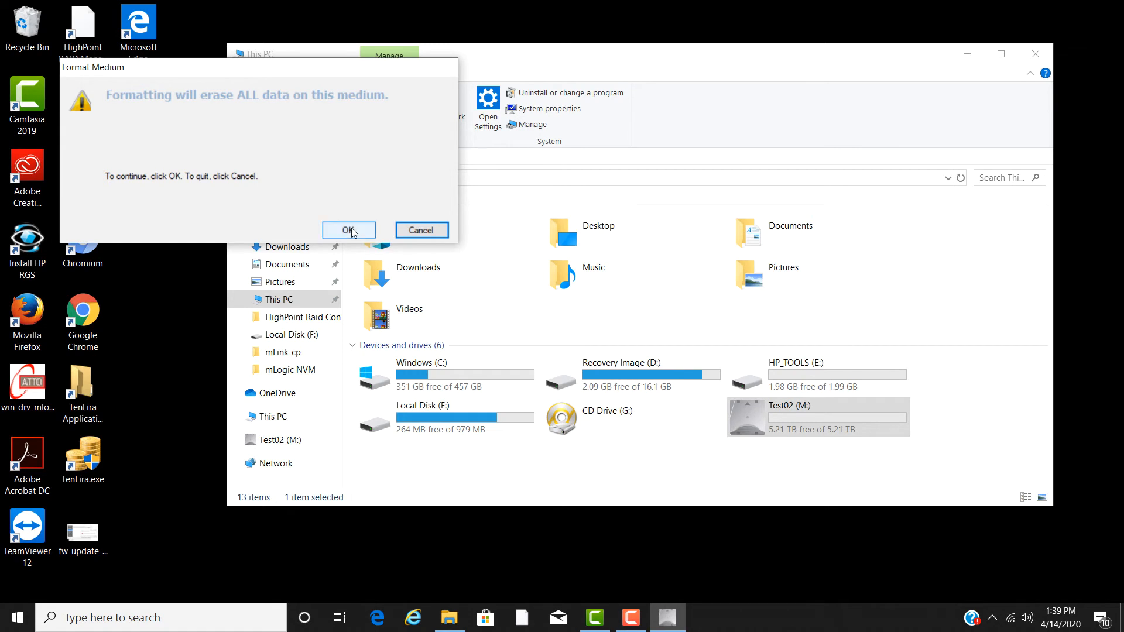
{"action": "left_click", "coordinate": [348, 230]}
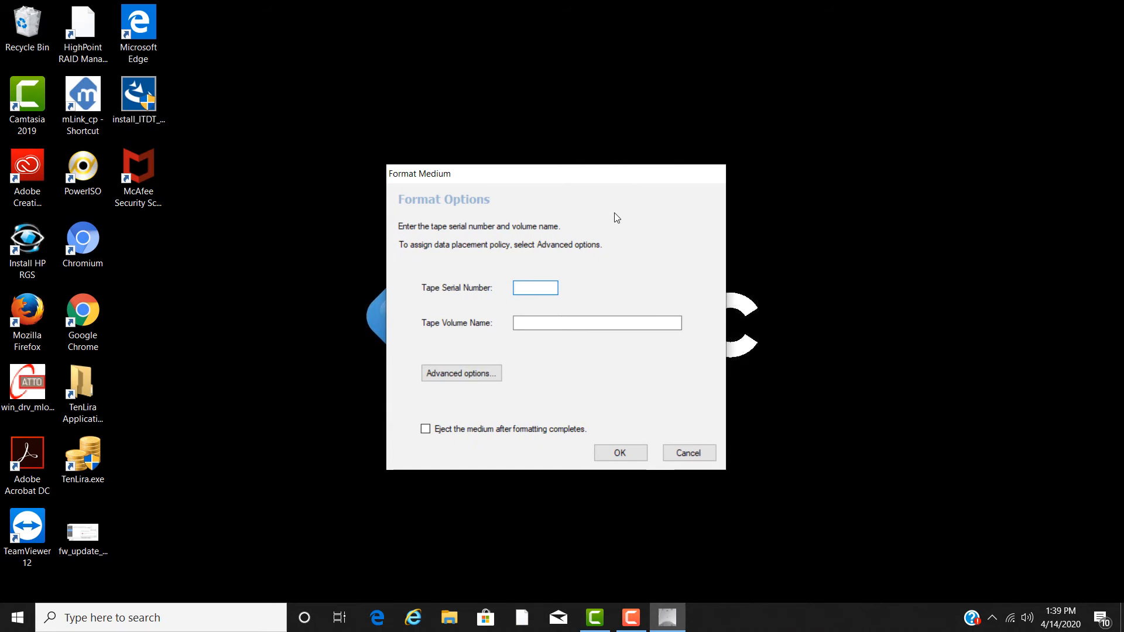
{"action": "type", "text": "114411"}
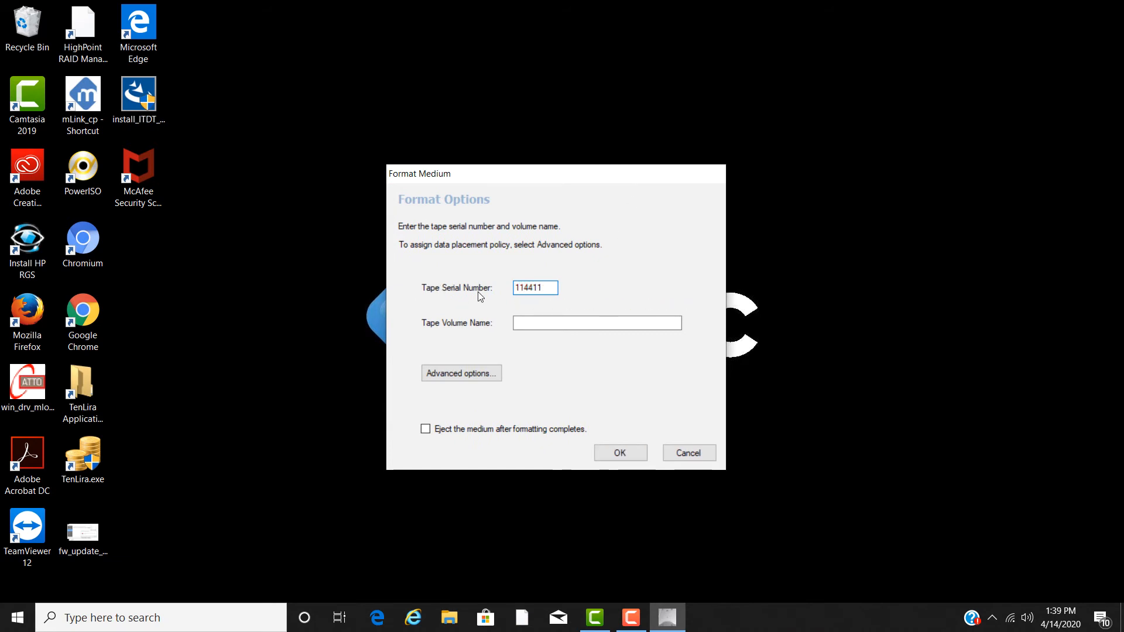
{"action": "type", "text": "Win"}
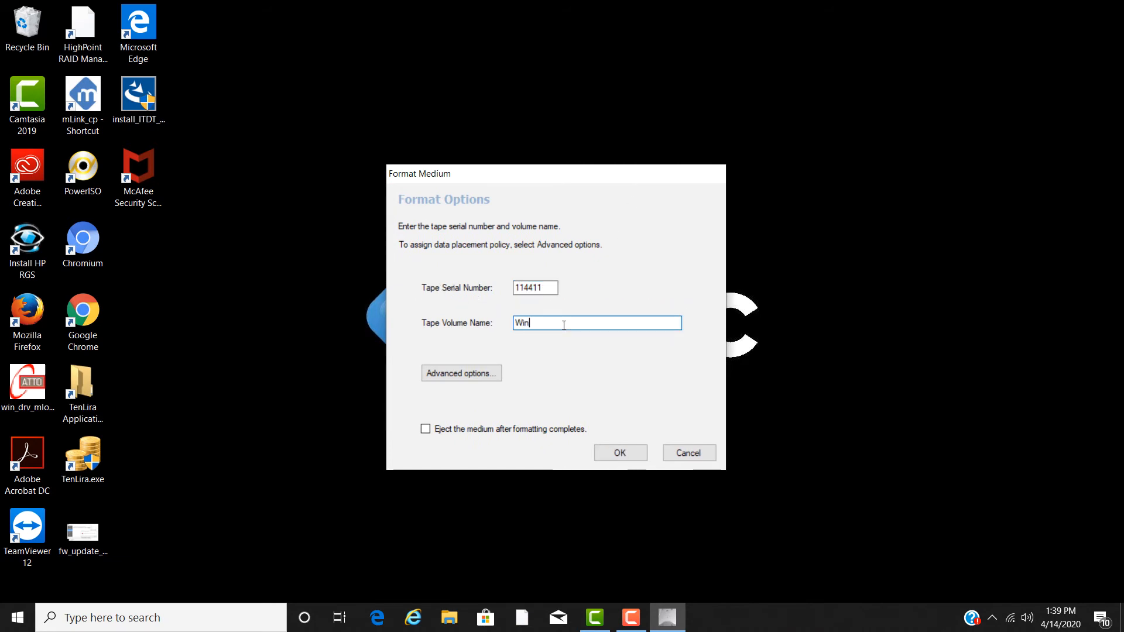
{"action": "type", "text": "dowTest"}
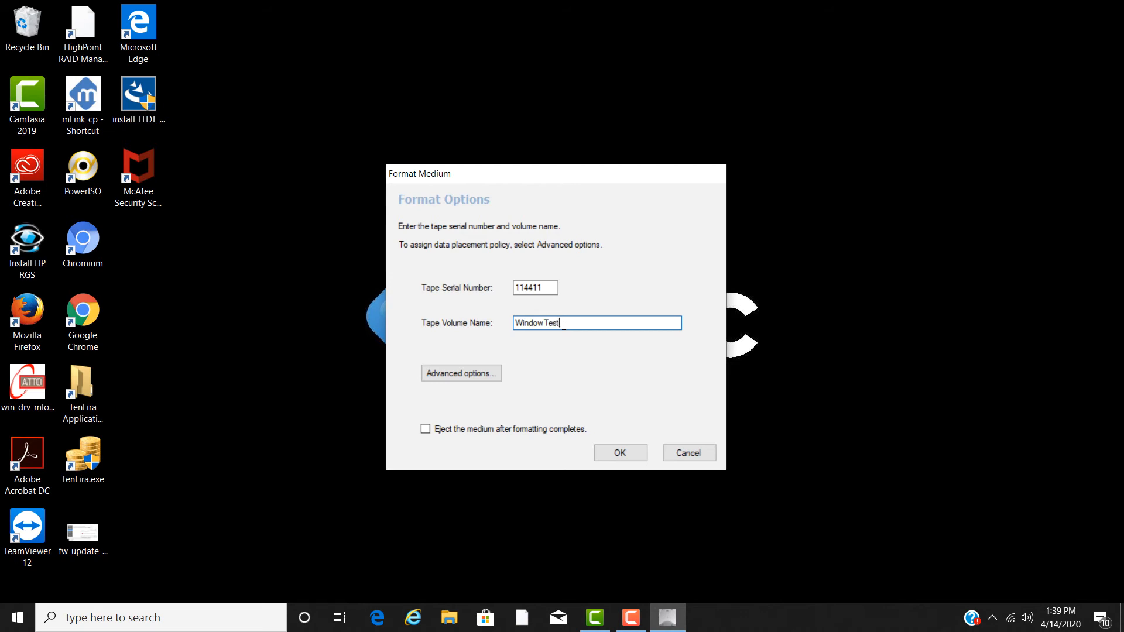
{"action": "mouse_move", "coordinate": [619, 452]}
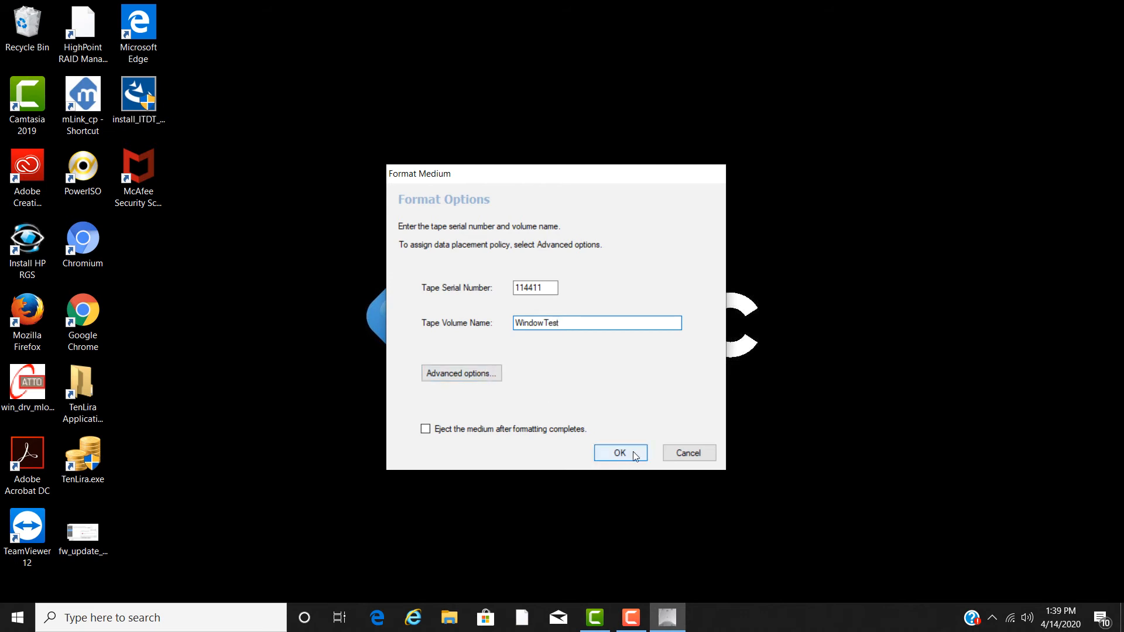
{"action": "left_click", "coordinate": [619, 452]}
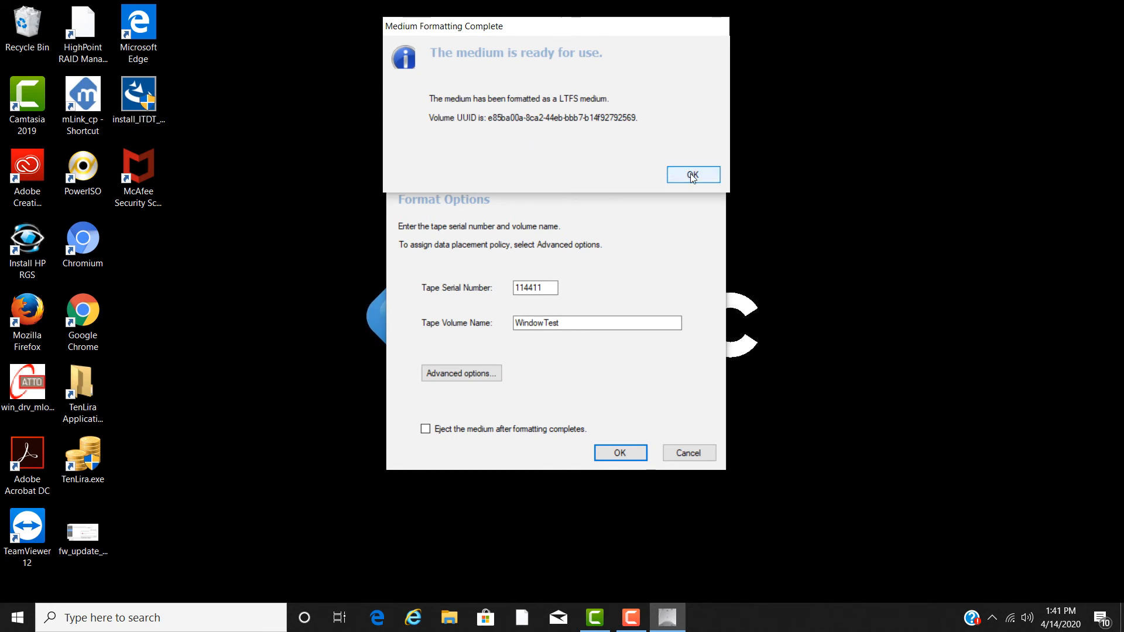
{"action": "left_click", "coordinate": [692, 175]}
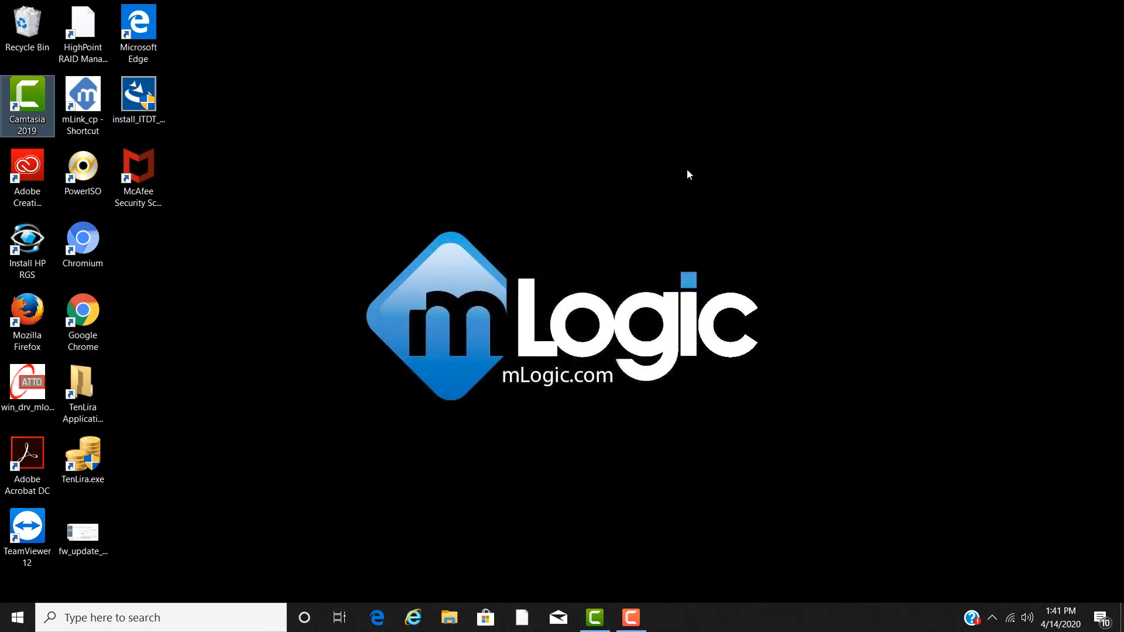
- Copy the Downloads folder and paste it onto the WindowTest (M:) tape
{"action": "left_click", "coordinate": [449, 617]}
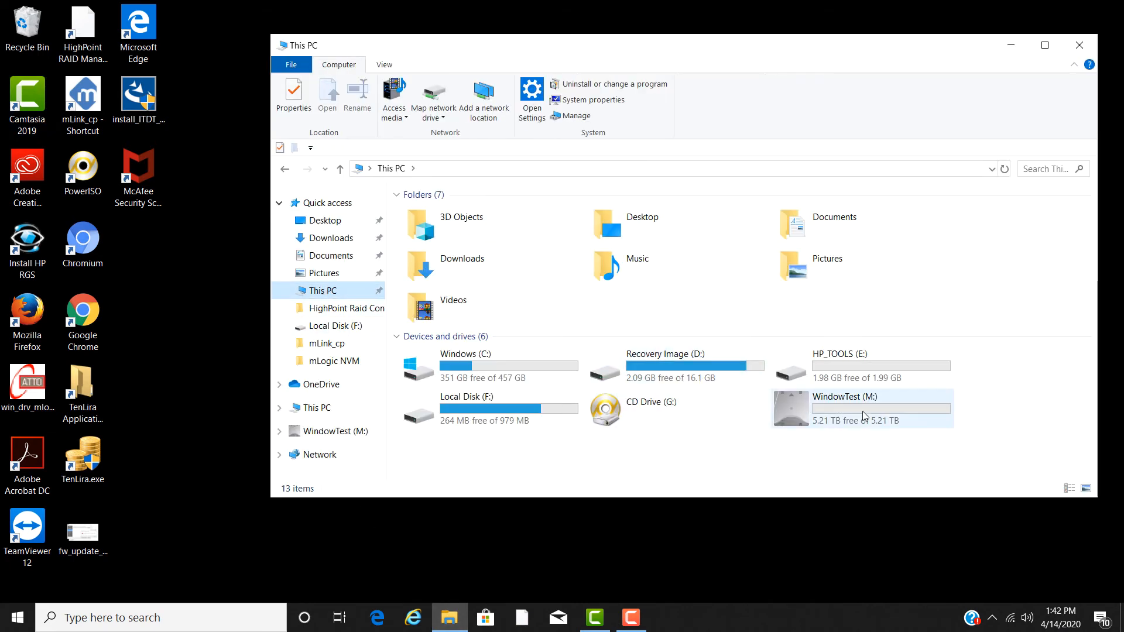
{"action": "mouse_move", "coordinate": [865, 416]}
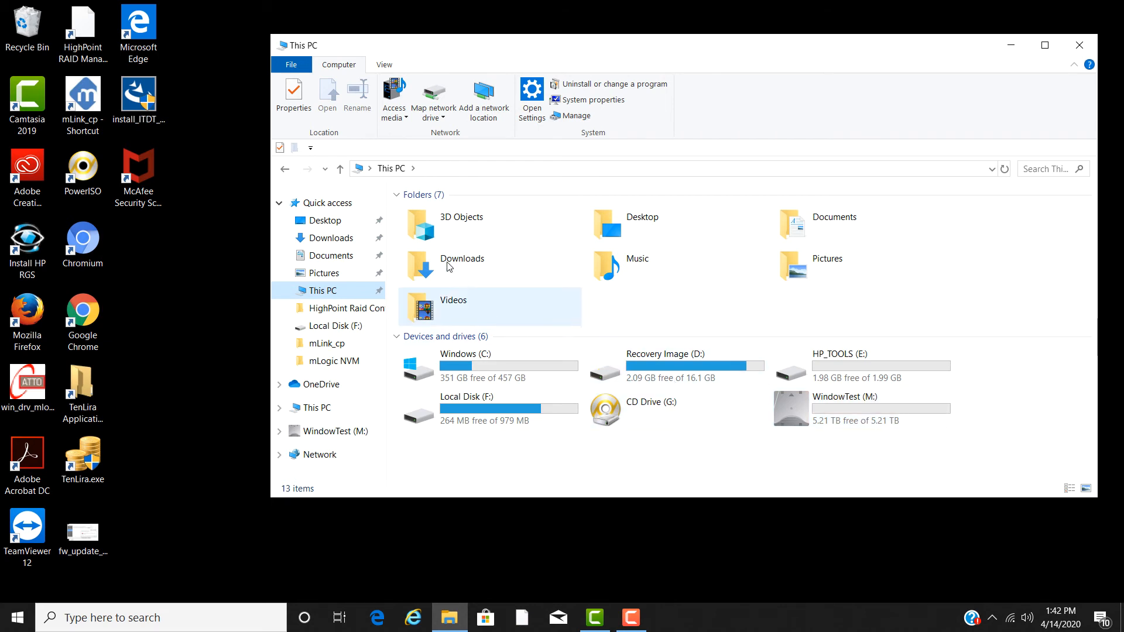
{"action": "right_click", "coordinate": [463, 265]}
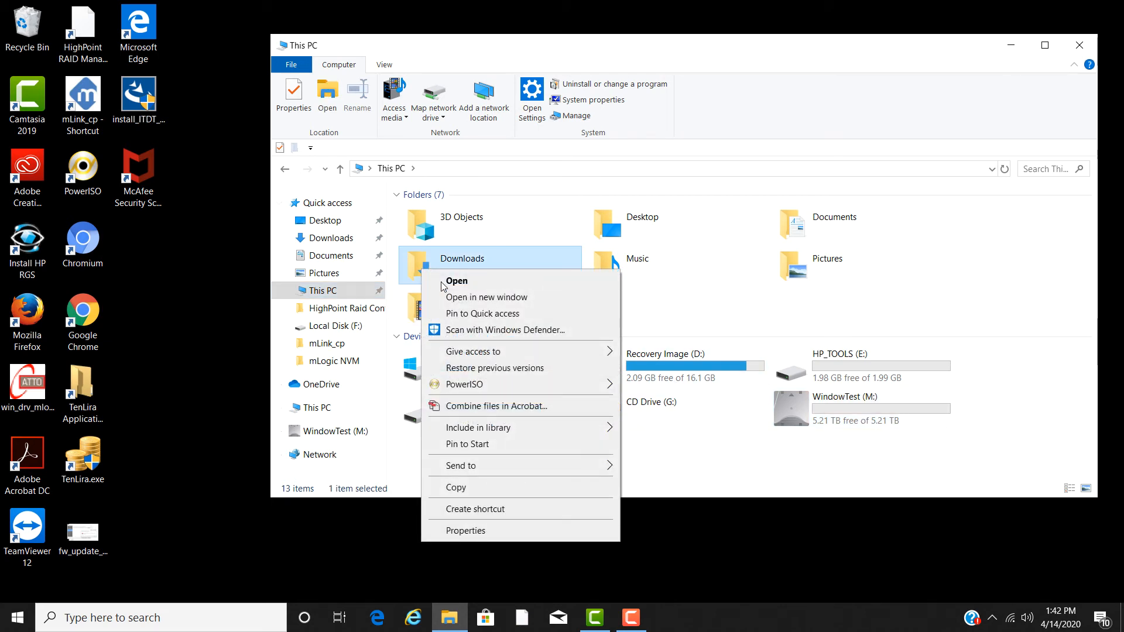
{"action": "mouse_move", "coordinate": [455, 492]}
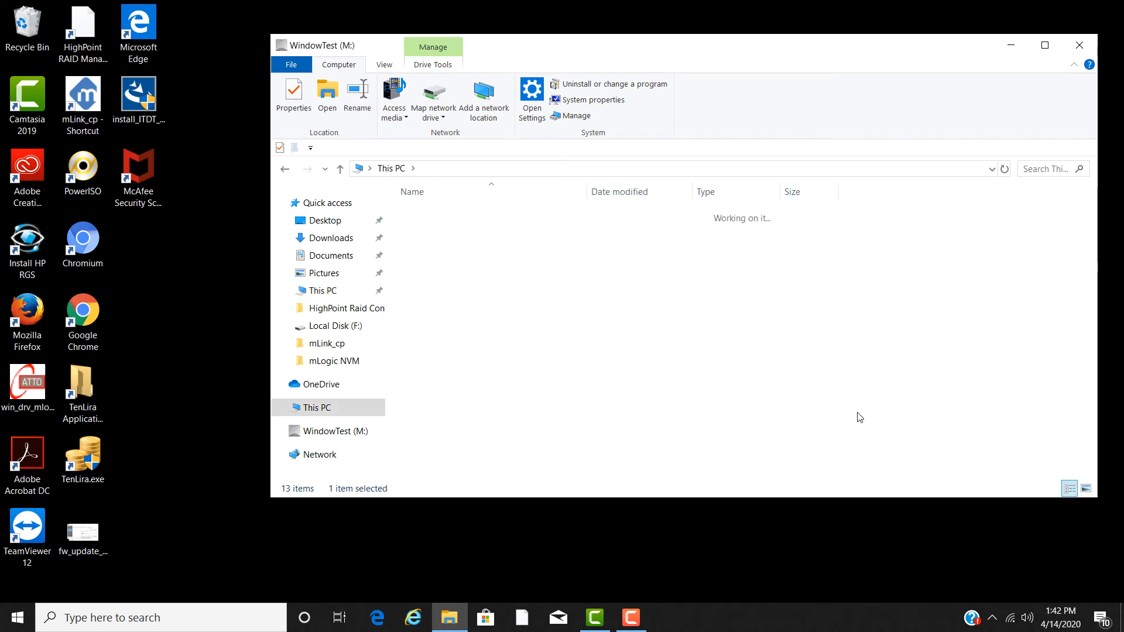
{"action": "right_click", "coordinate": [587, 300]}
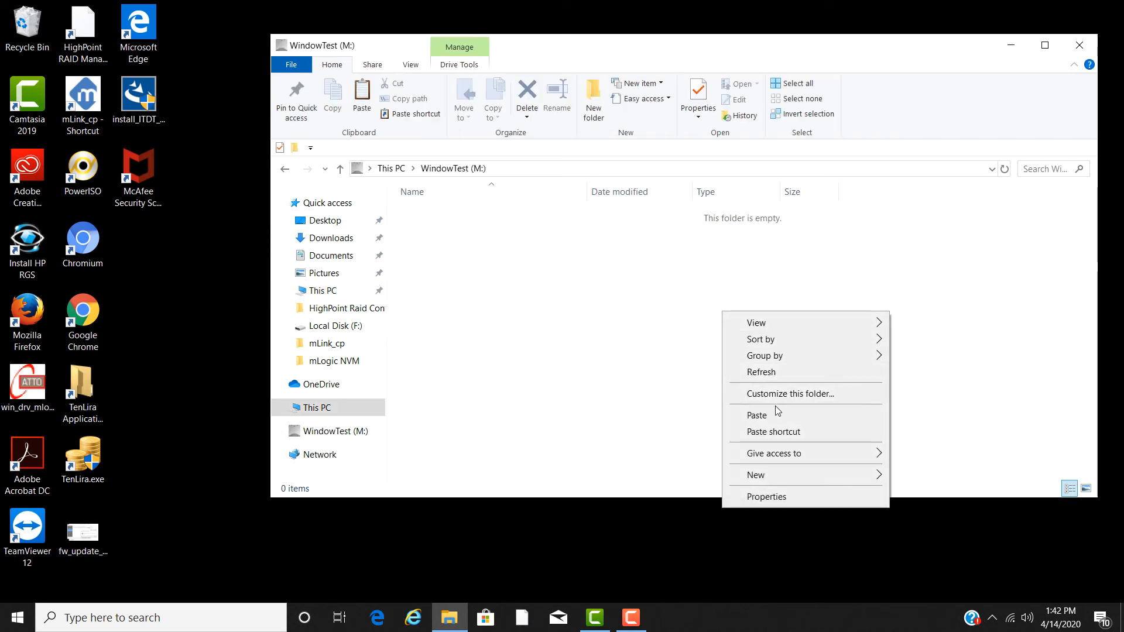
{"action": "left_click", "coordinate": [1000, 350]}
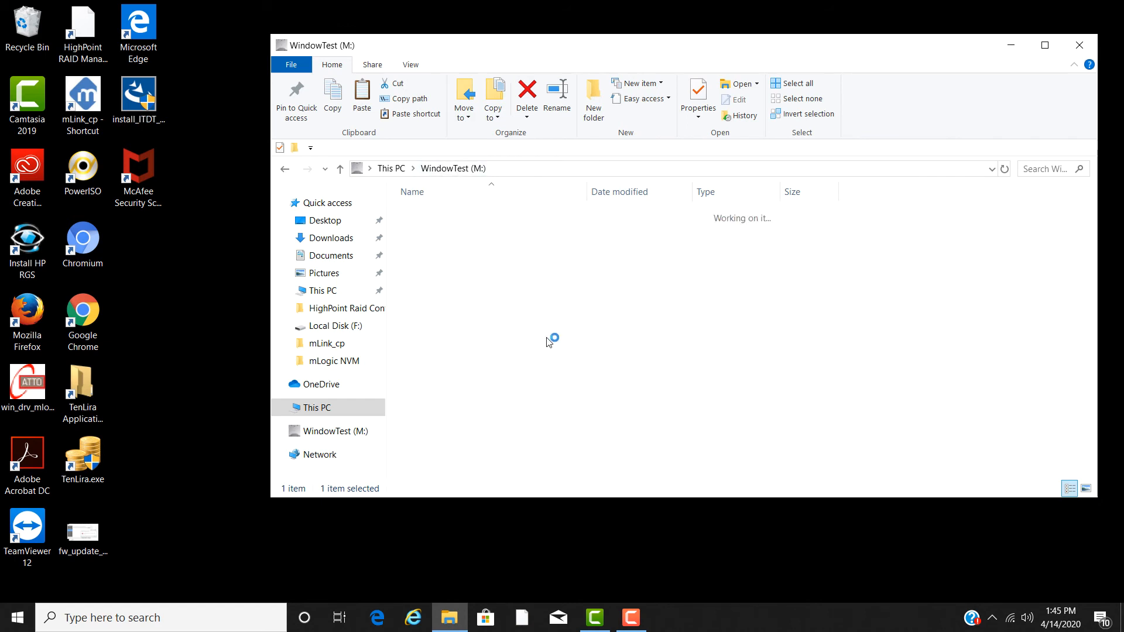
{"action": "mouse_move", "coordinate": [724, 392]}
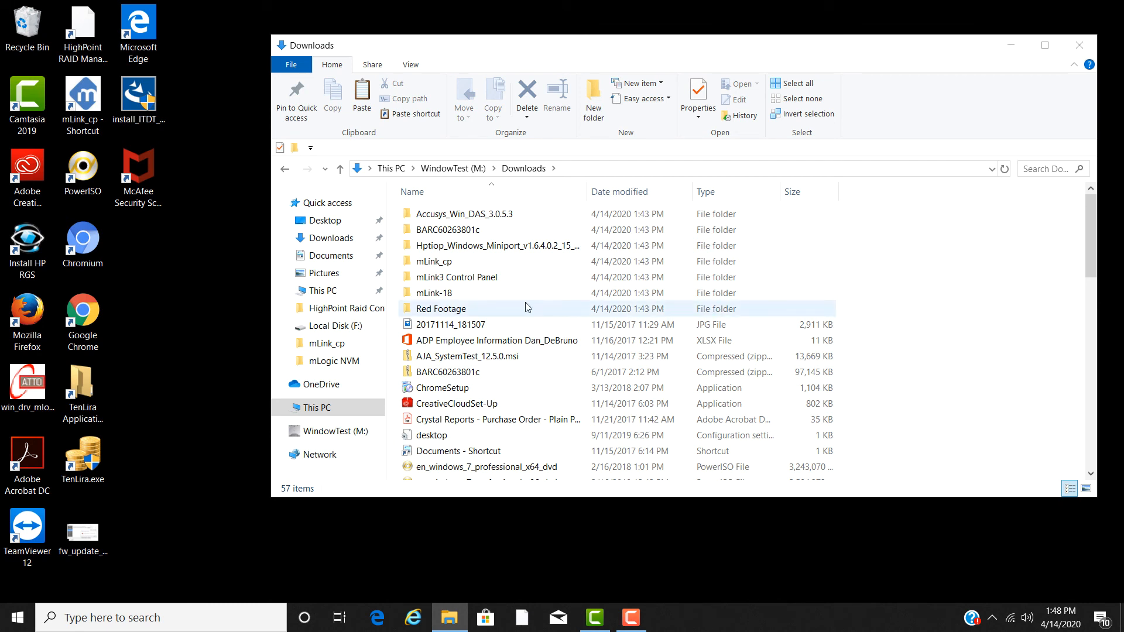
- Select LTFS Drive (M:) under This PC and choose Eject
{"action": "left_click", "coordinate": [309, 408]}
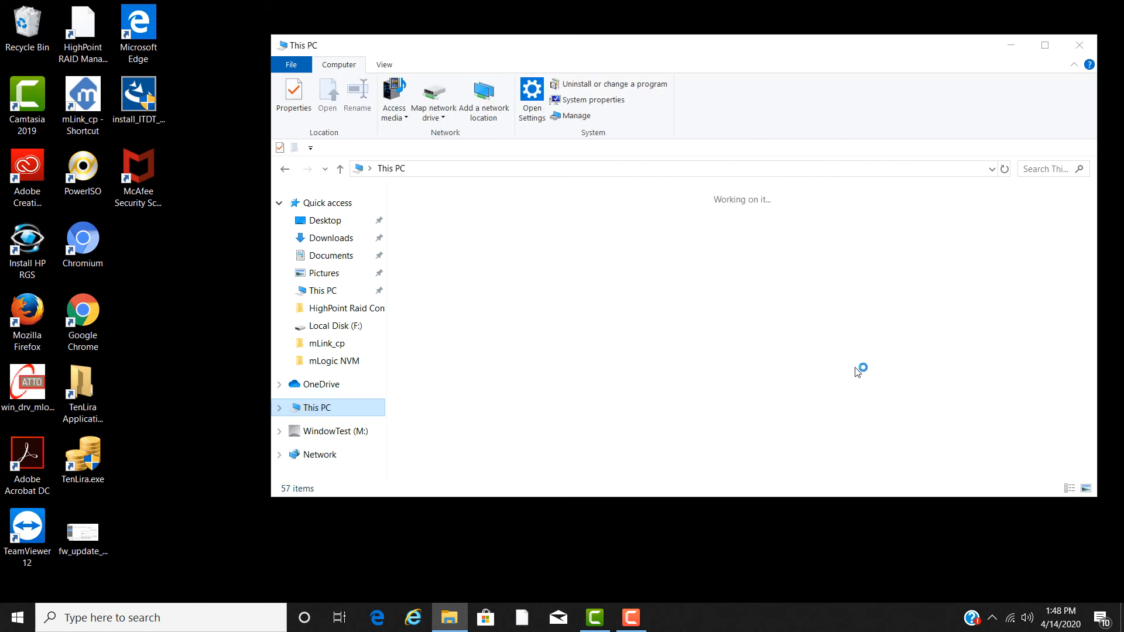
{"action": "mouse_move", "coordinate": [864, 368]}
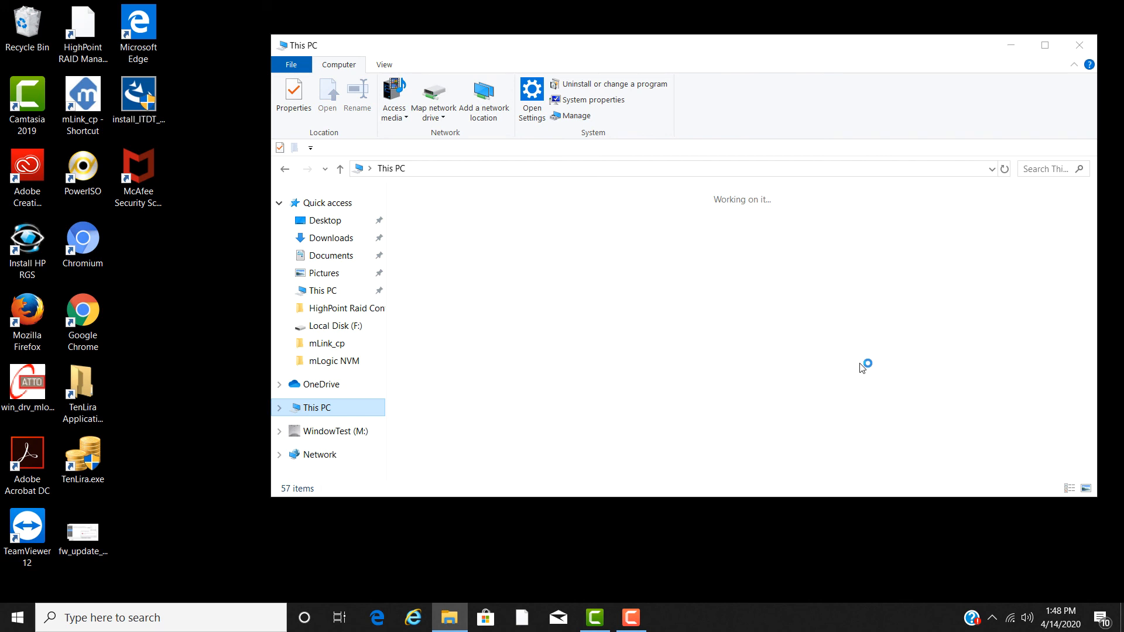
{"action": "left_click", "coordinate": [860, 409]}
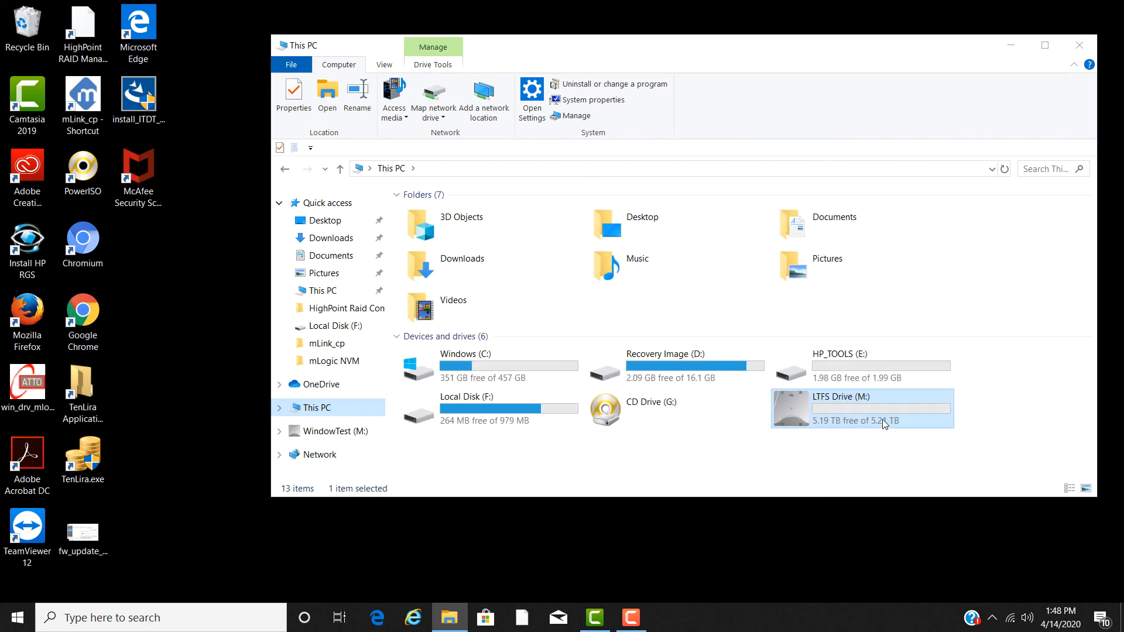
{"action": "mouse_move", "coordinate": [894, 402]}
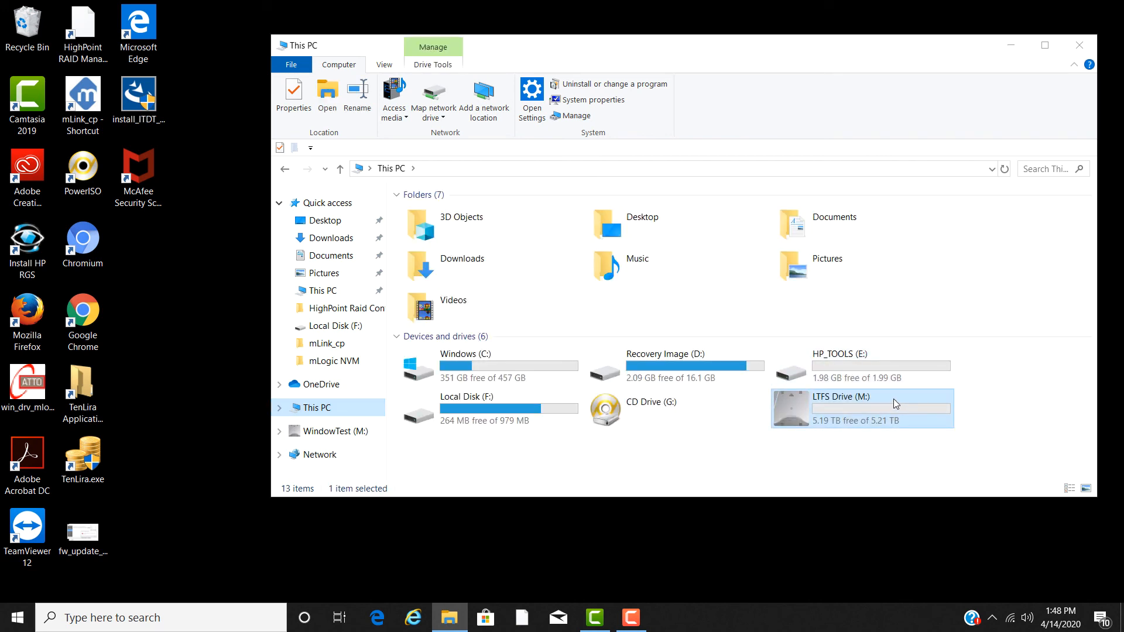
{"action": "right_click", "coordinate": [894, 403]}
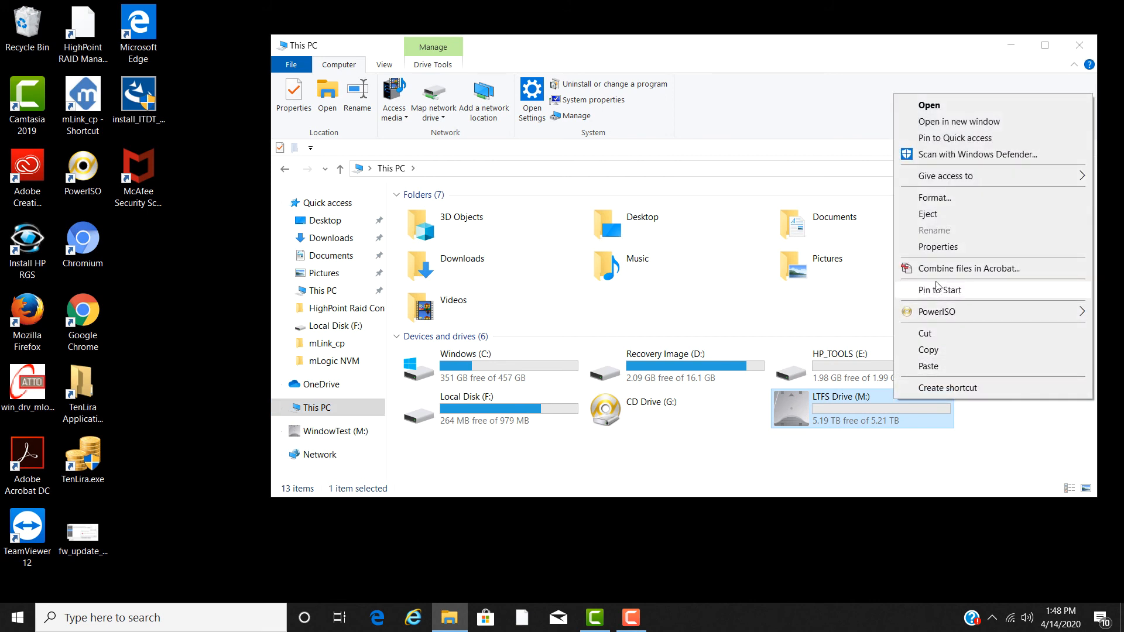
{"action": "left_click", "coordinate": [927, 214]}
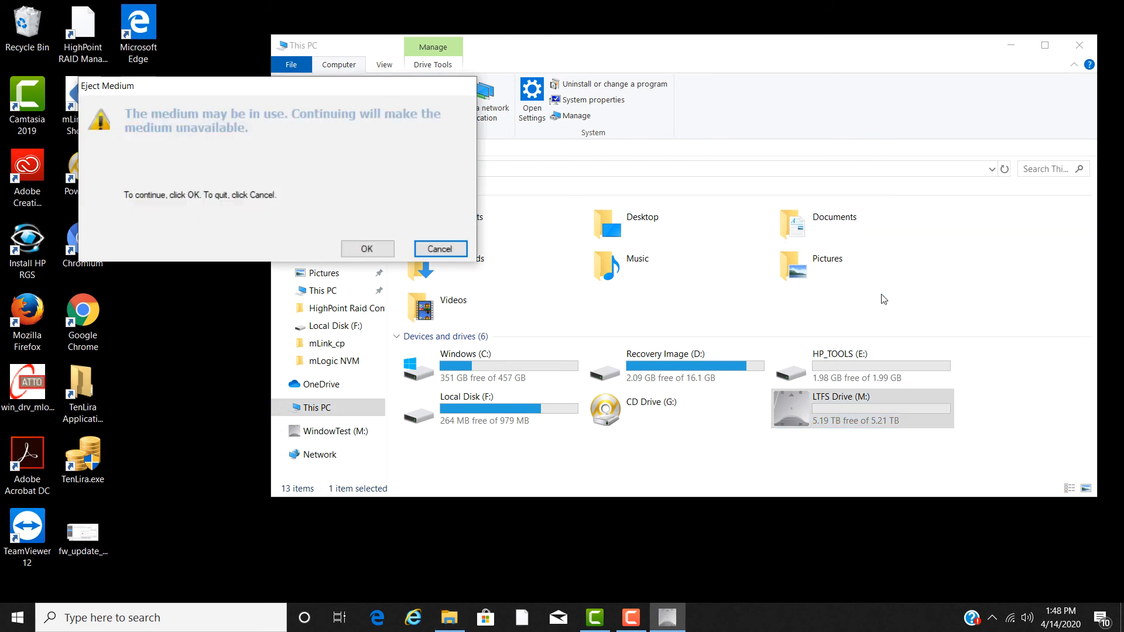
{"action": "mouse_move", "coordinate": [344, 236]}
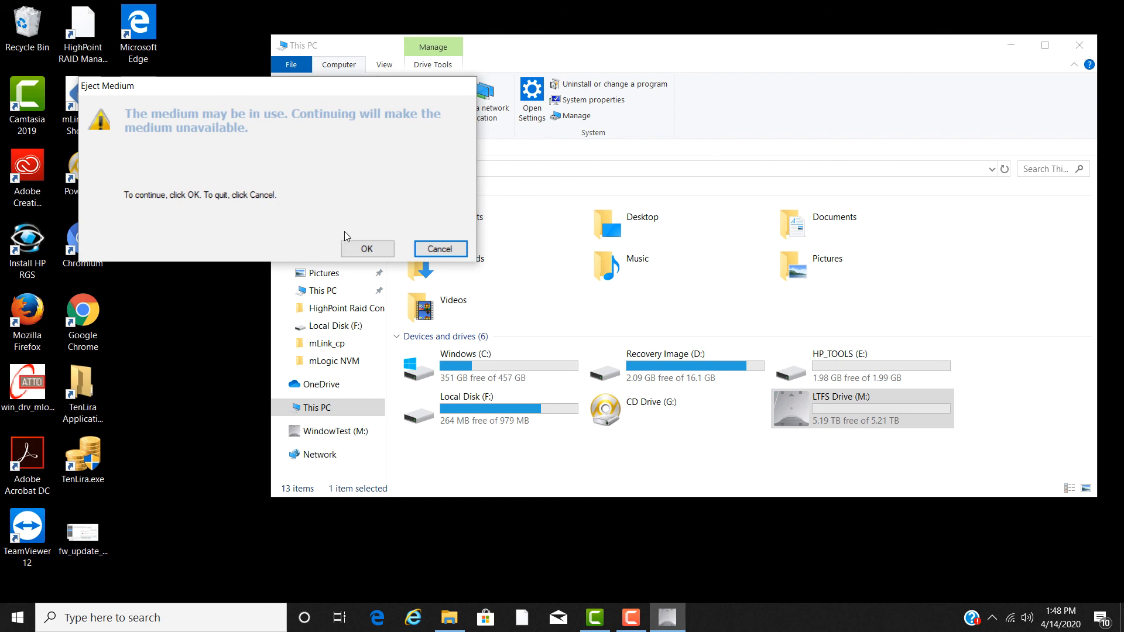